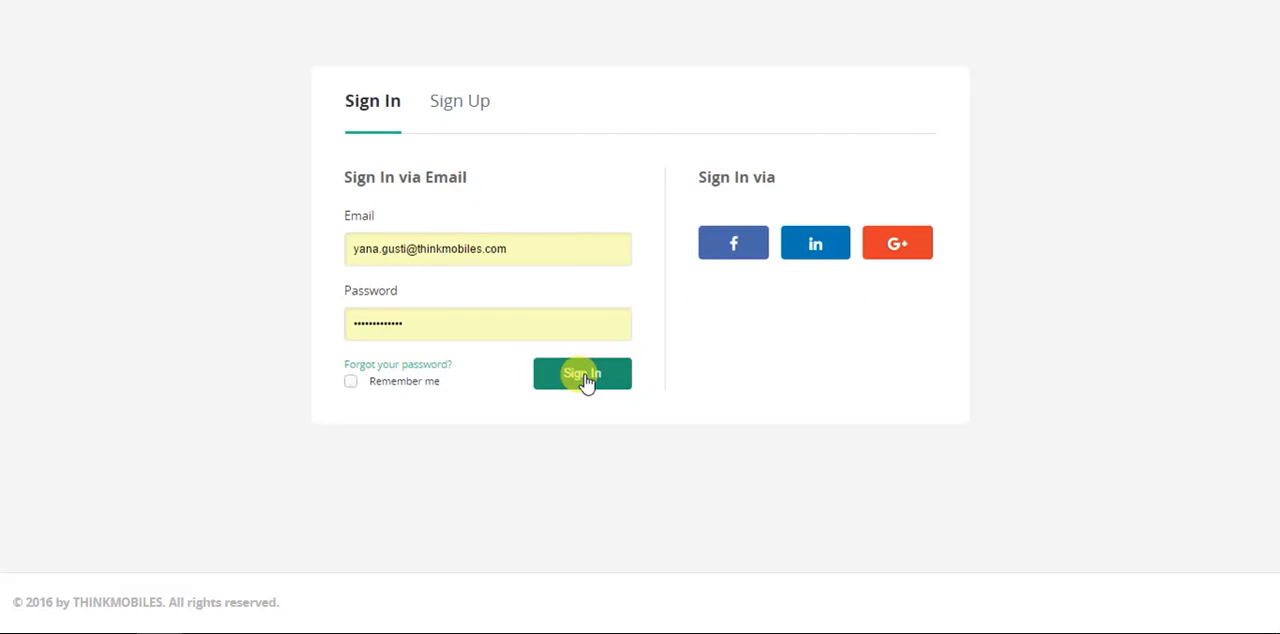
Sign in, enter Test Project and list its test plans under Test Plan Activity.
left_click(582, 372)
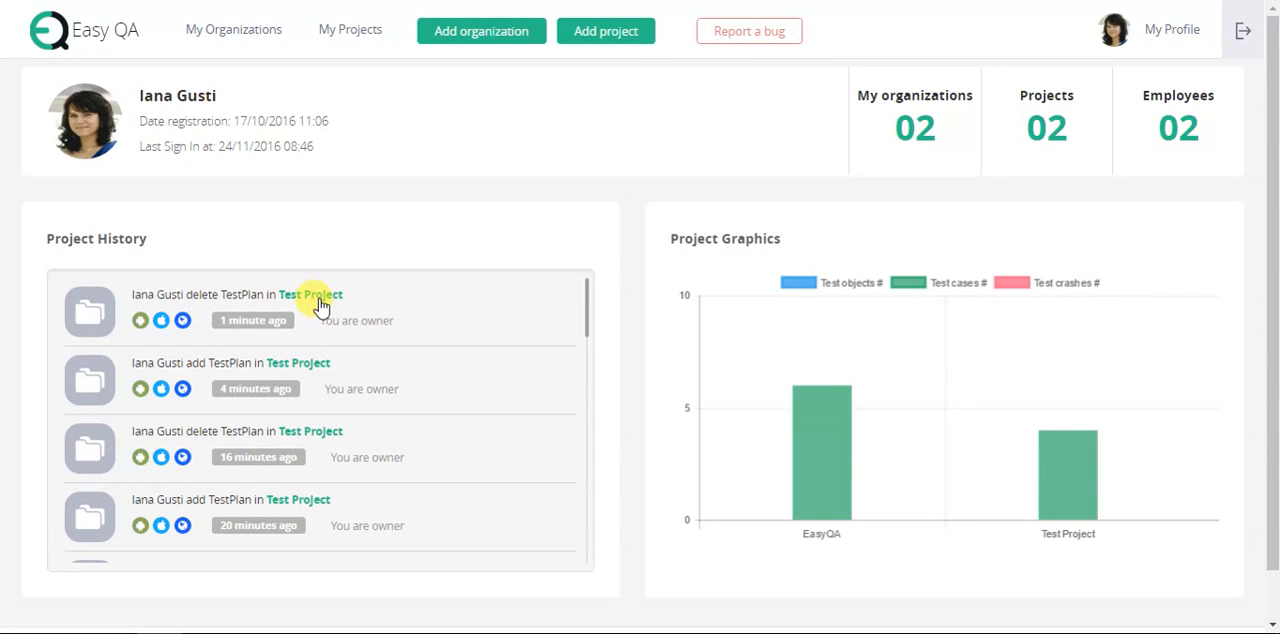
left_click(310, 294)
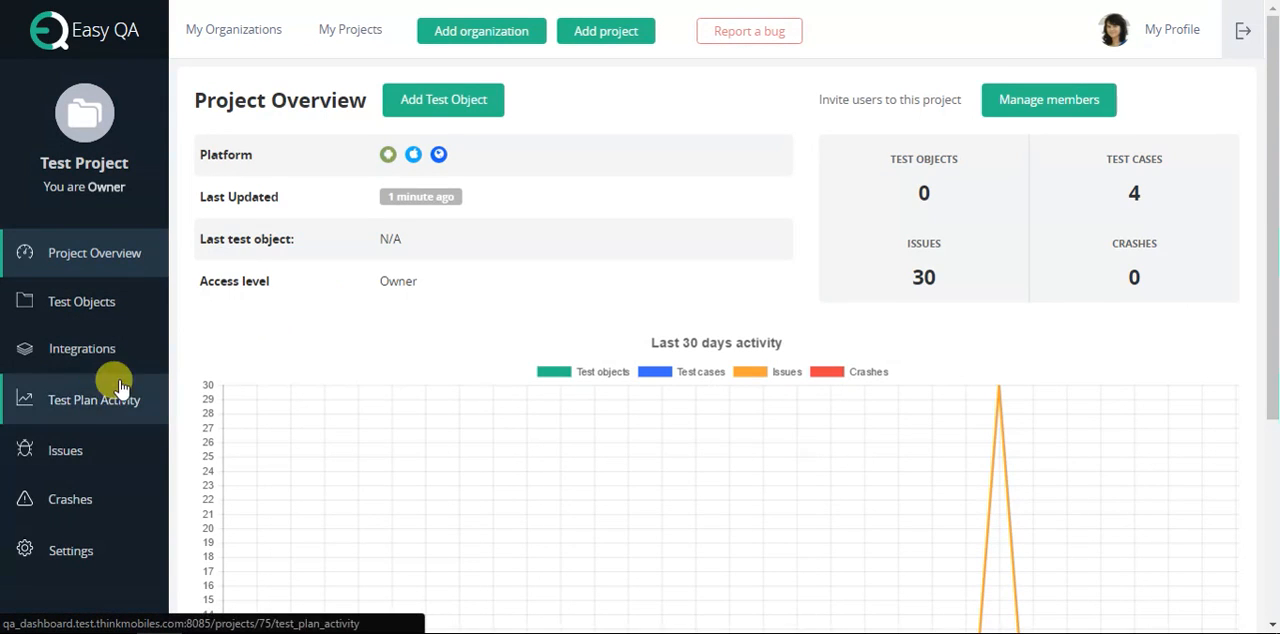
left_click(94, 400)
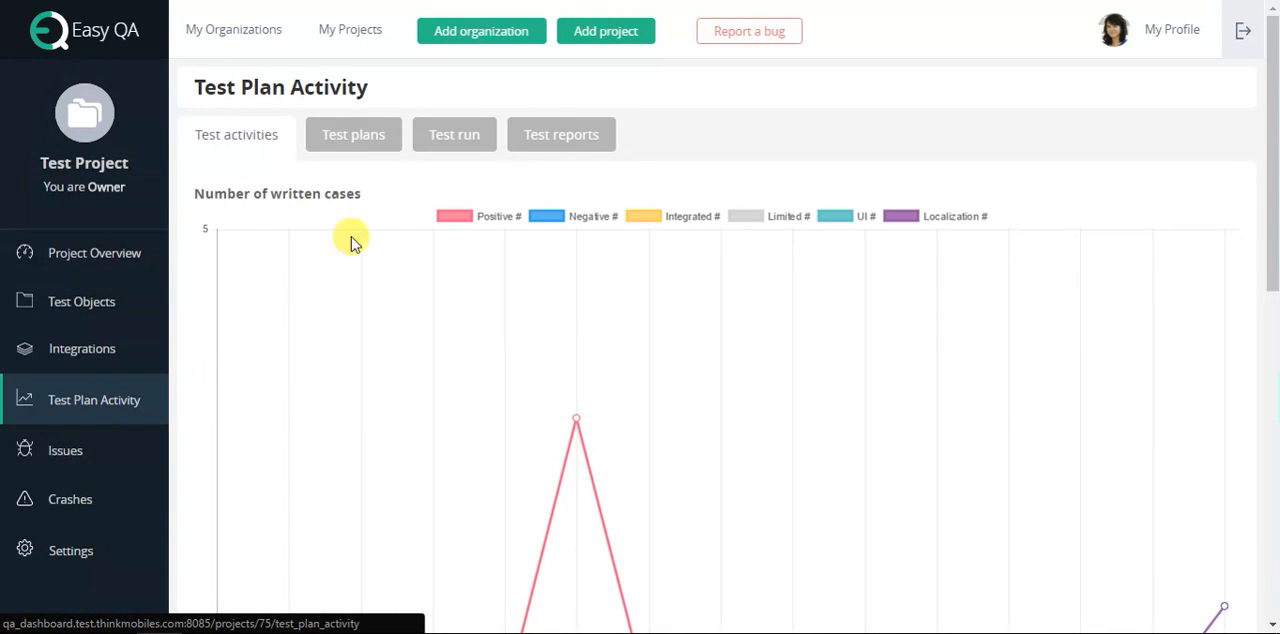
left_click(352, 134)
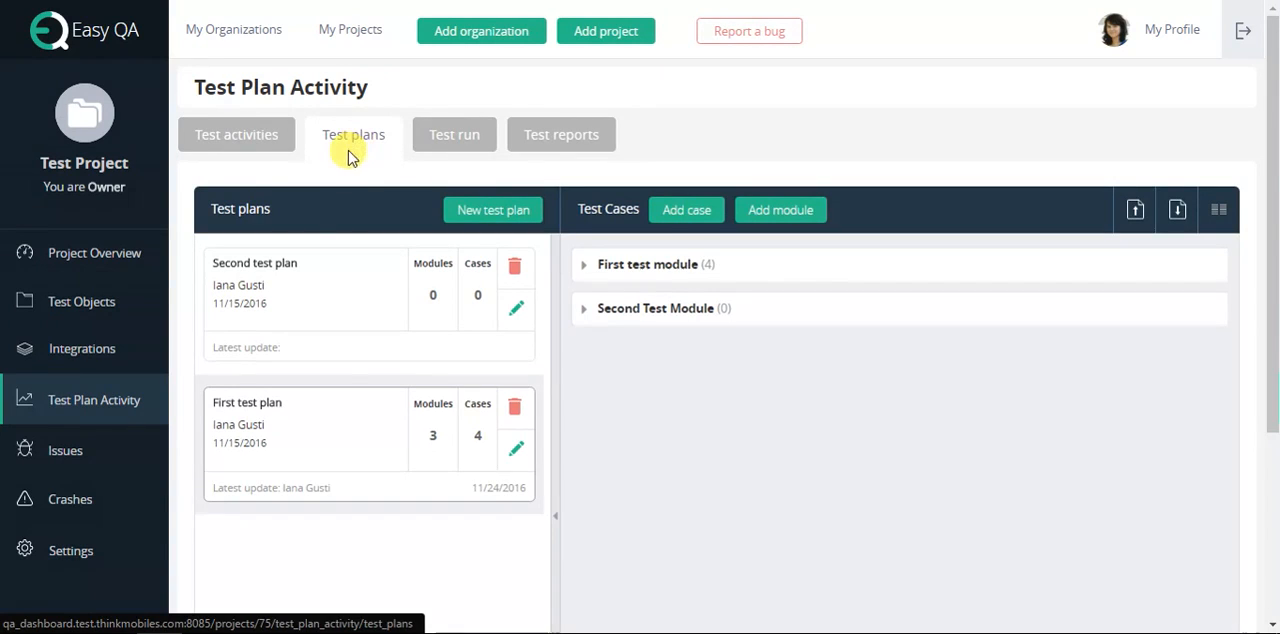
Create and save a new test plan titled 'Test plan for video'.
left_click(492, 210)
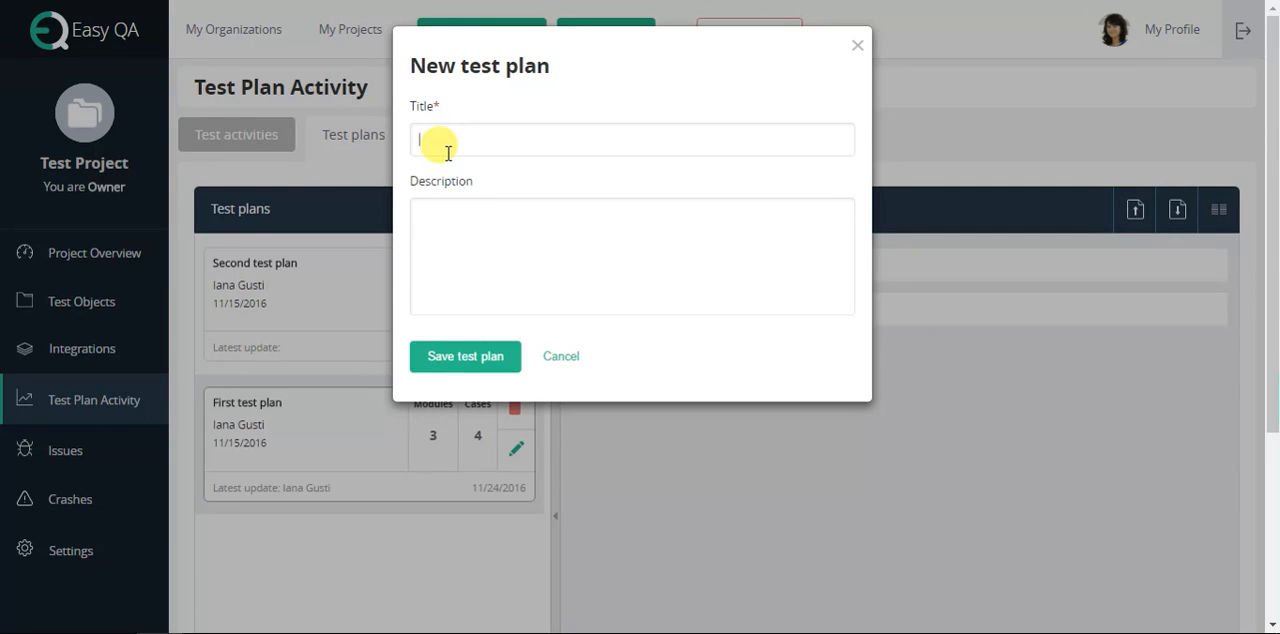
type("Test")
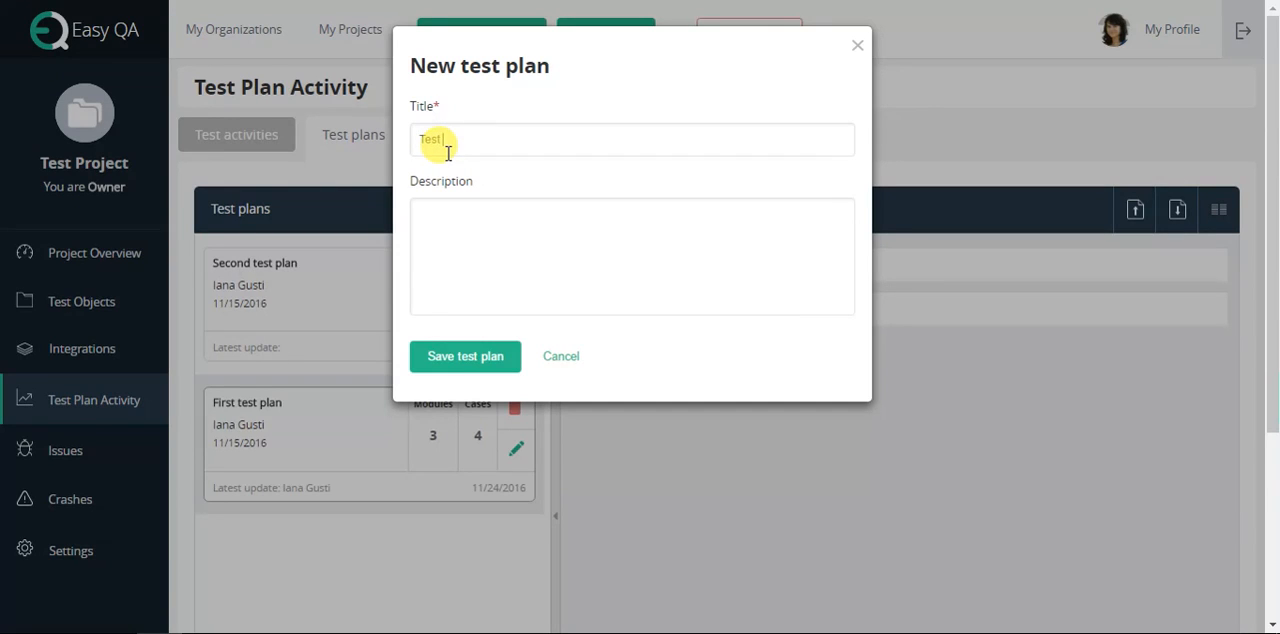
type("plan for")
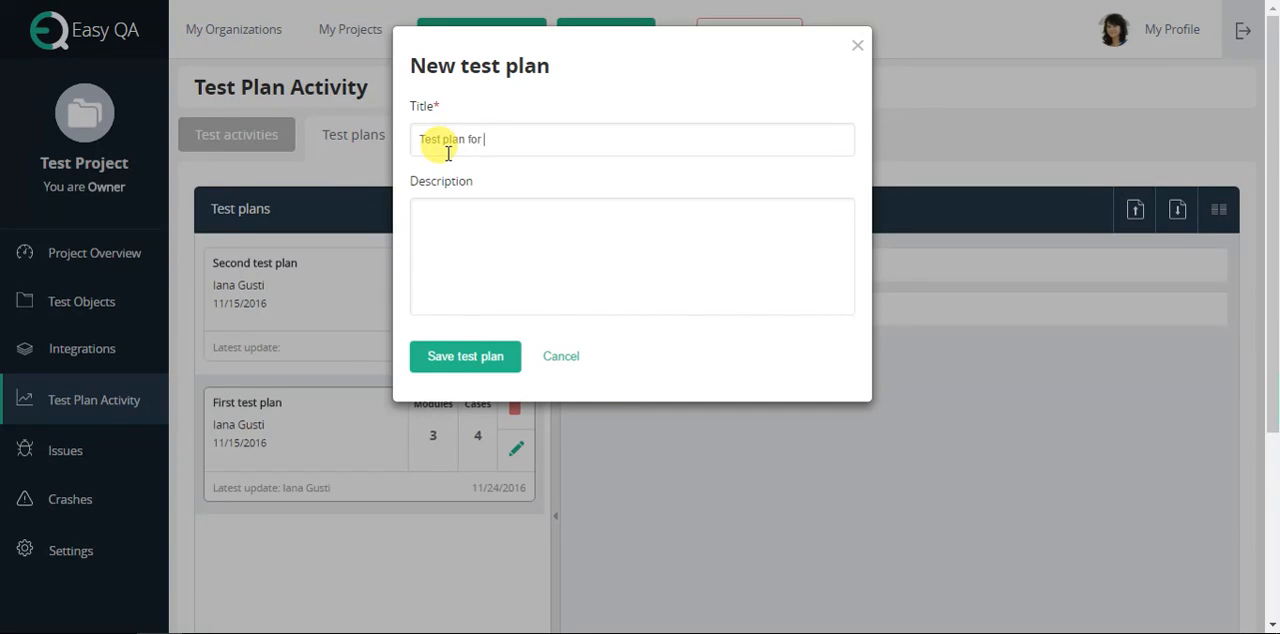
type("video")
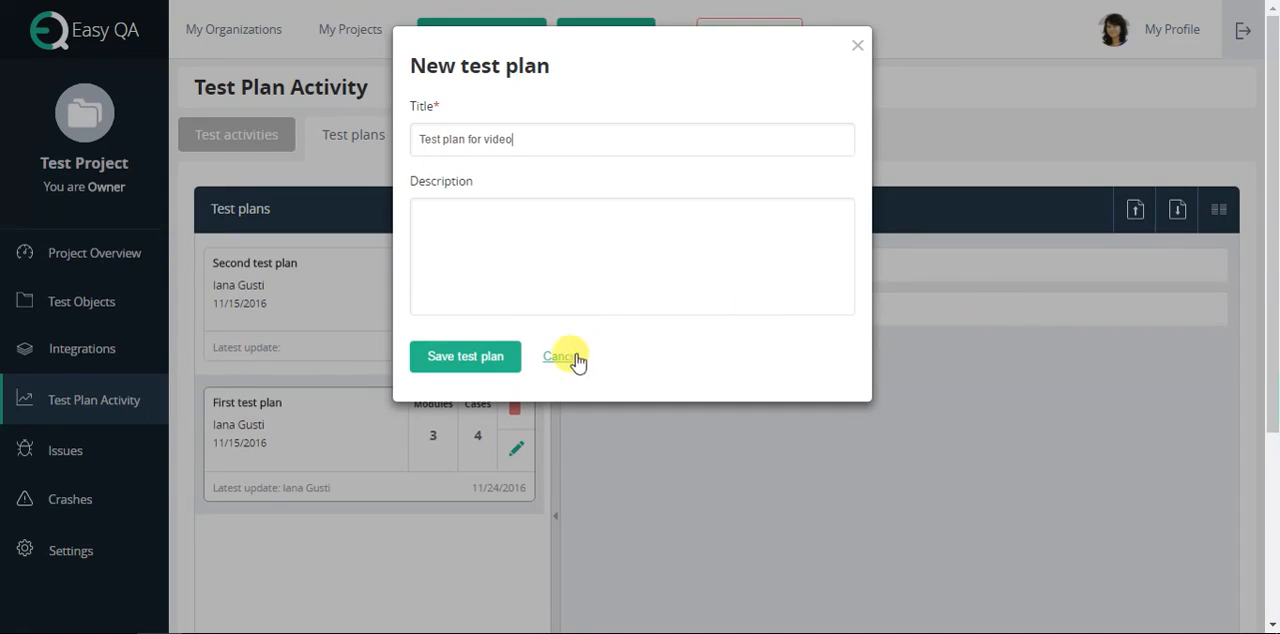
left_click(464, 356)
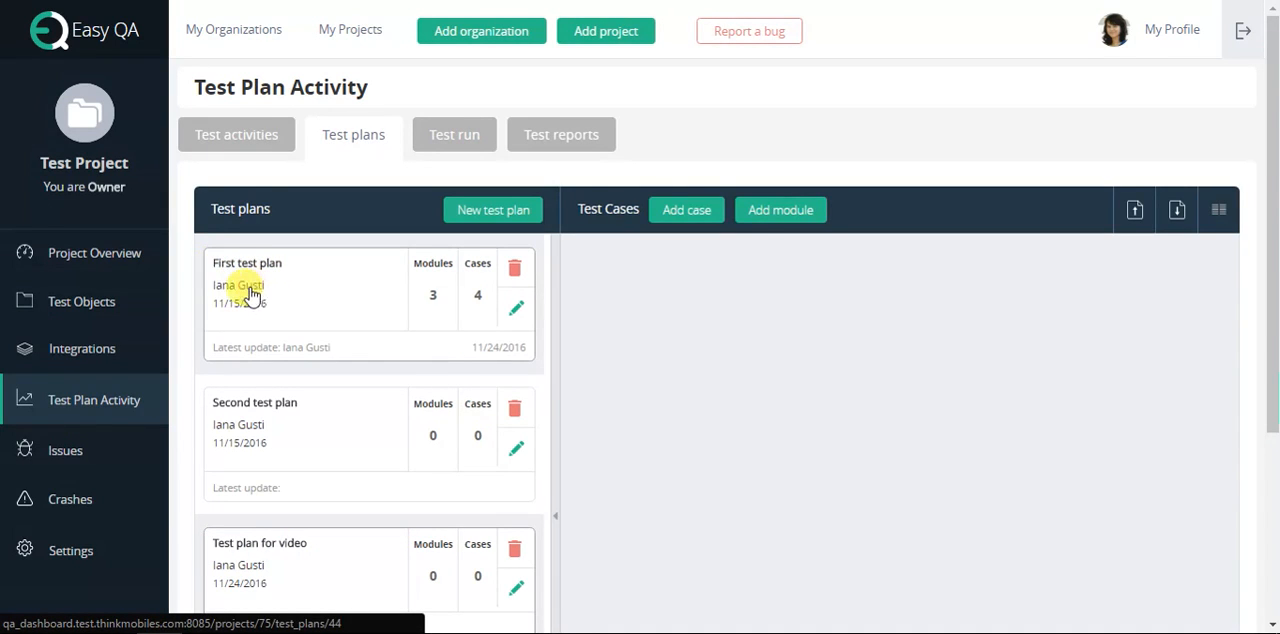
mouse_move(222, 310)
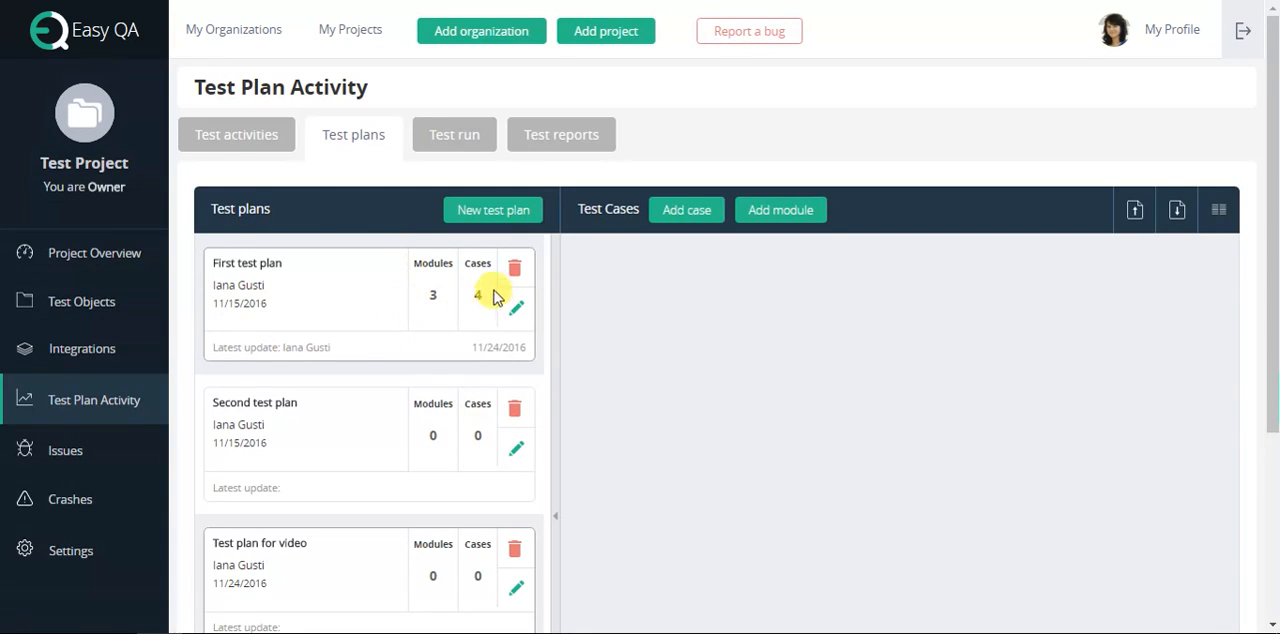
mouse_move(296, 348)
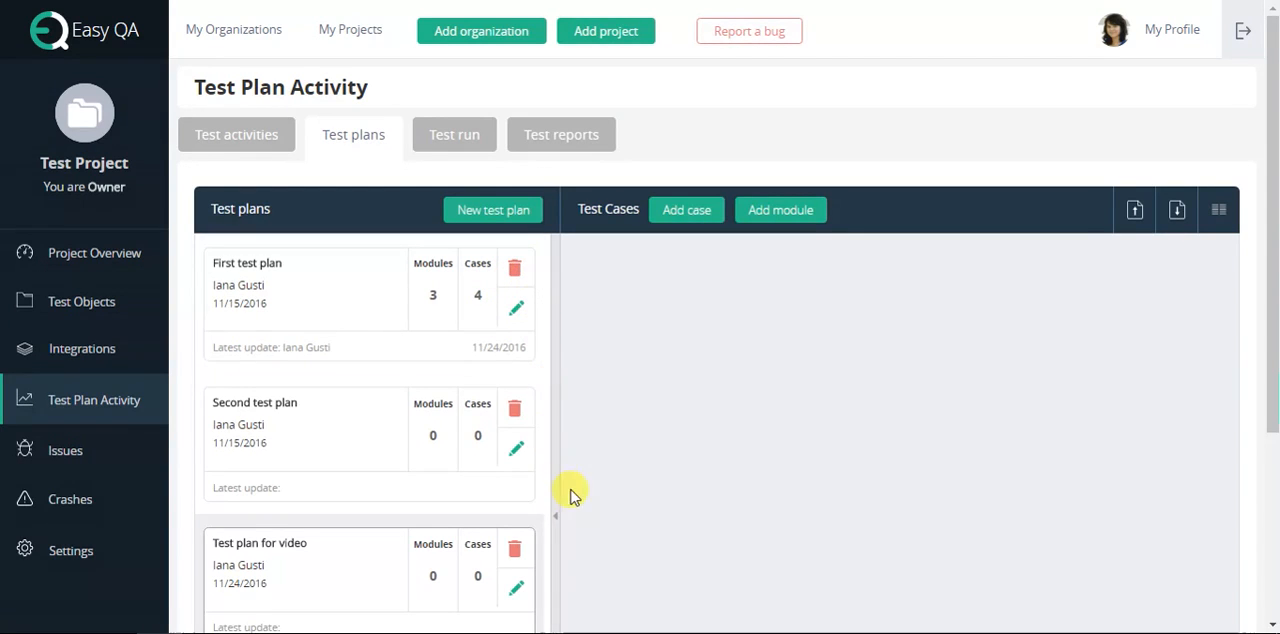
mouse_move(548, 524)
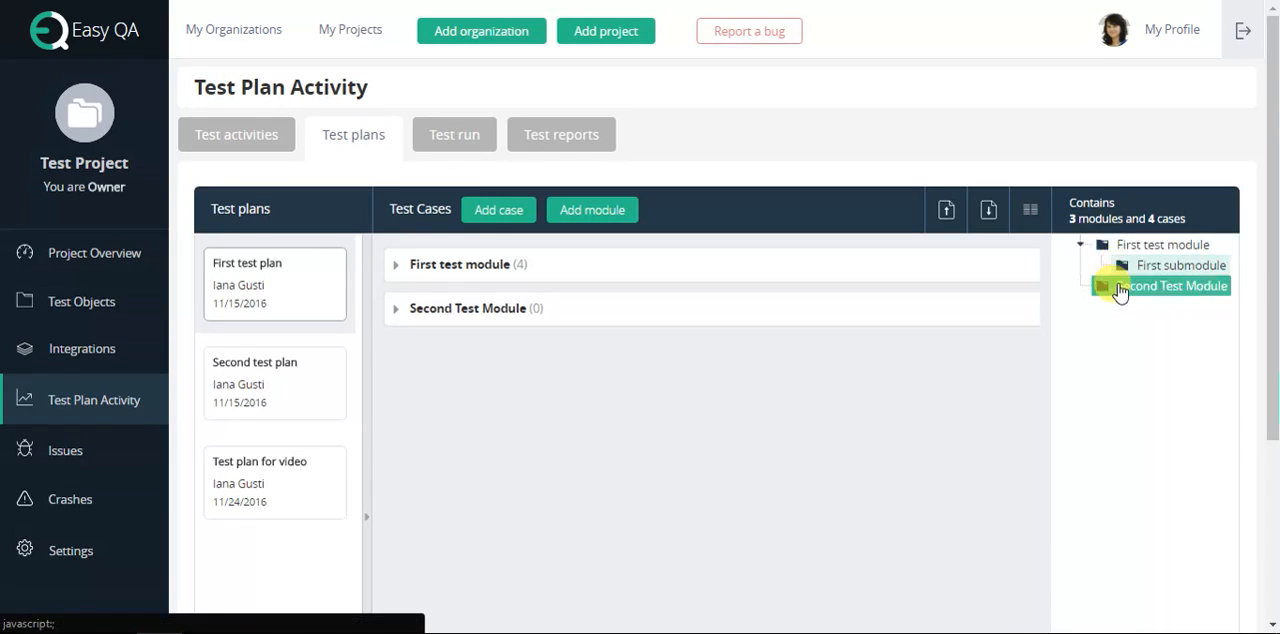
Reset the module tree selection, then expand First test module and First submodule.
left_click(1176, 286)
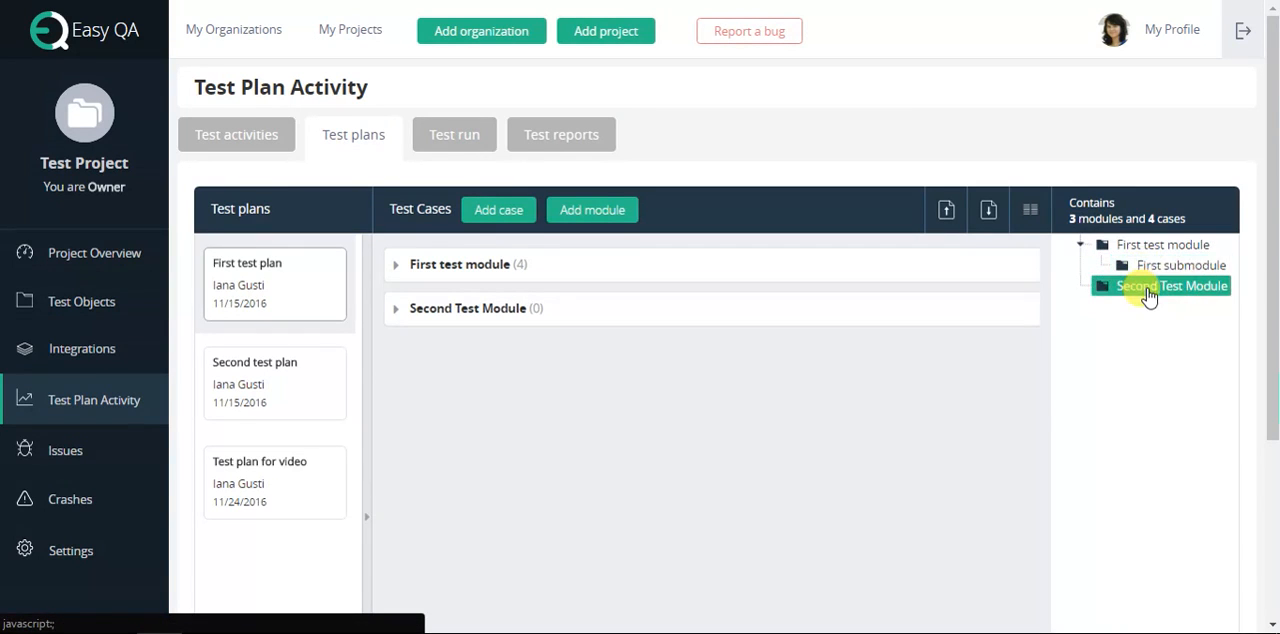
left_click(1180, 264)
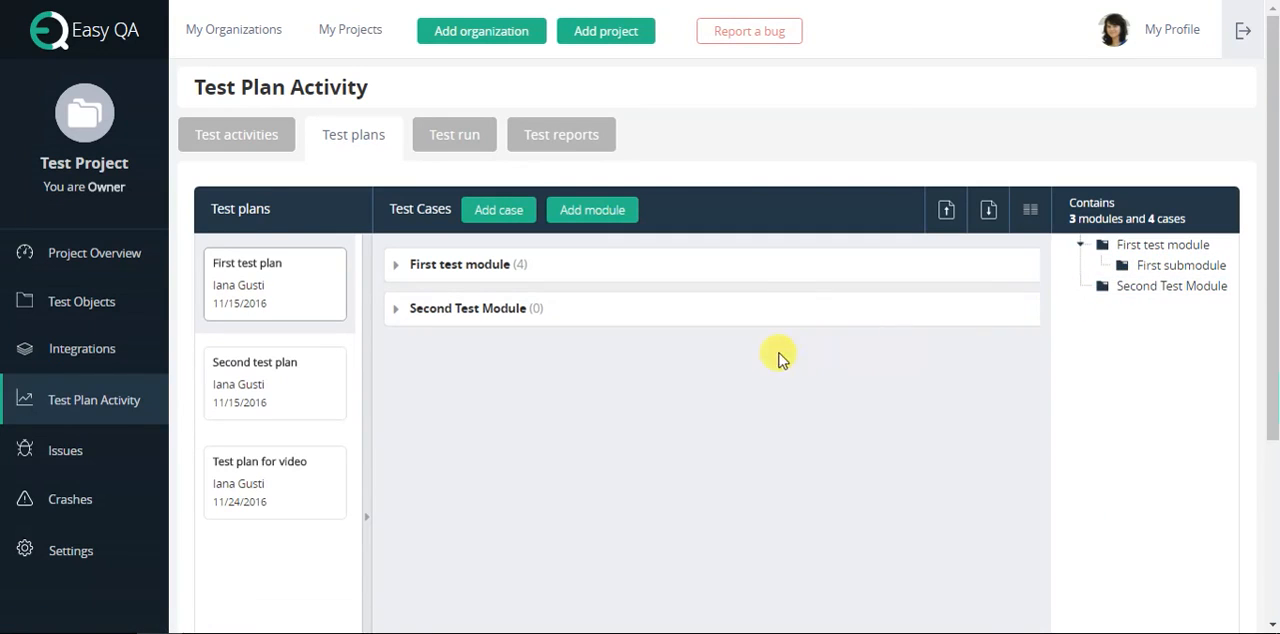
mouse_move(398, 300)
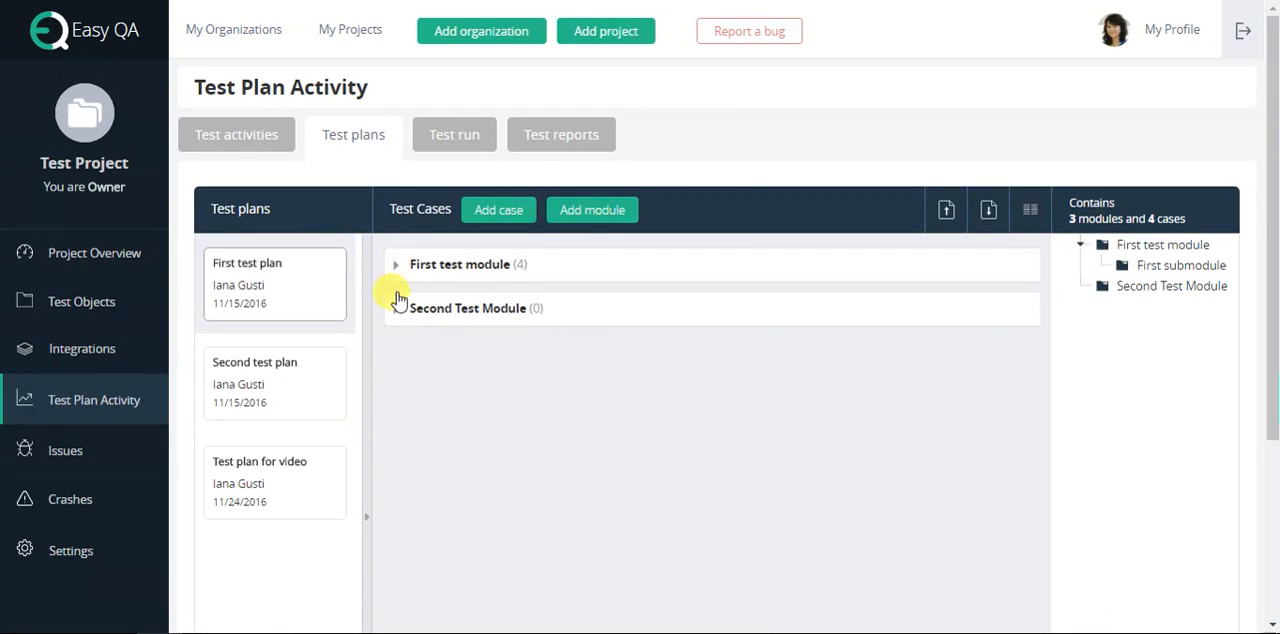
left_click(396, 264)
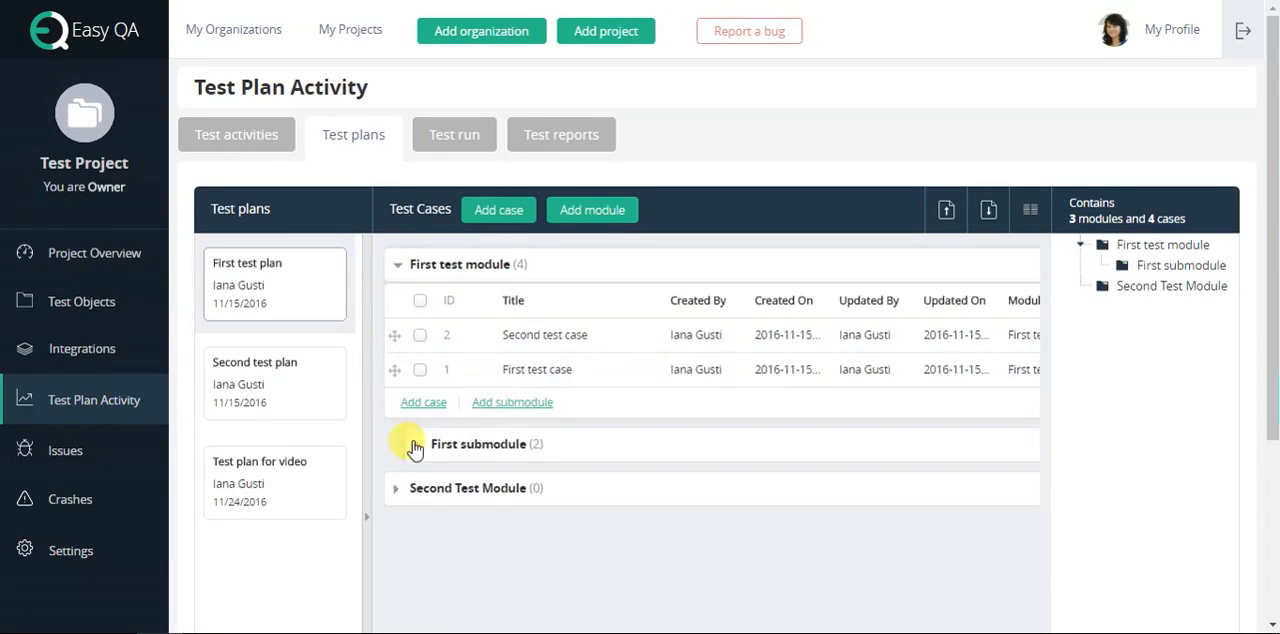
left_click(416, 448)
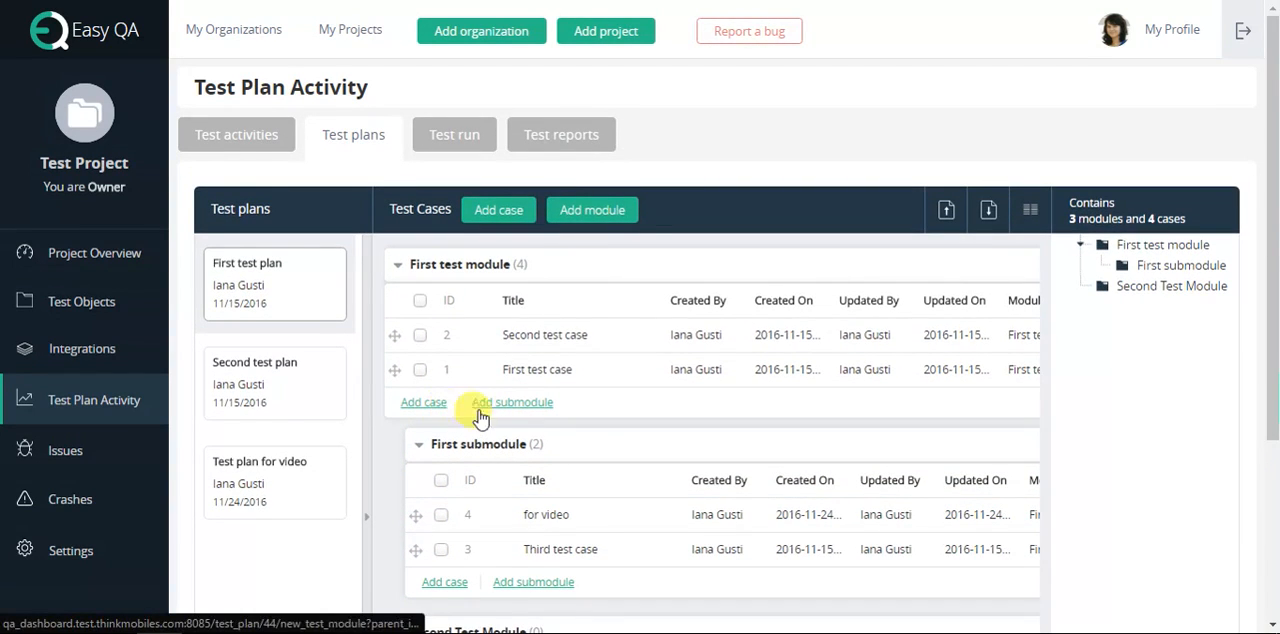
Add a module titled 'For video' under First test module and save it.
left_click(512, 402)
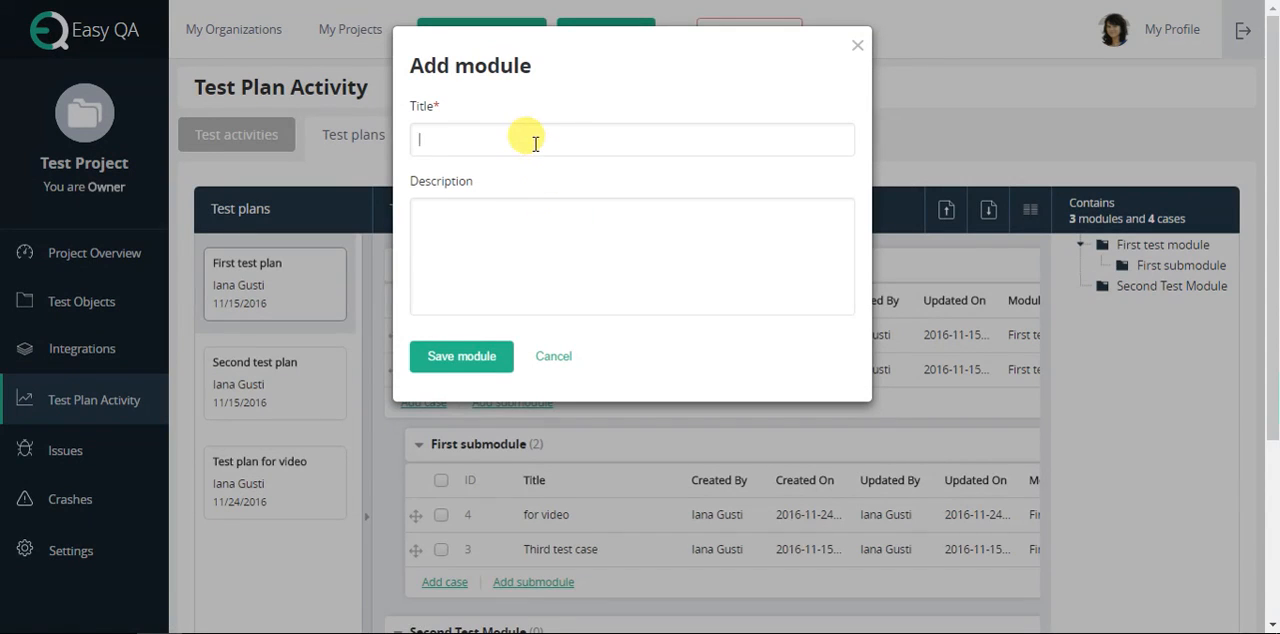
type("For vi")
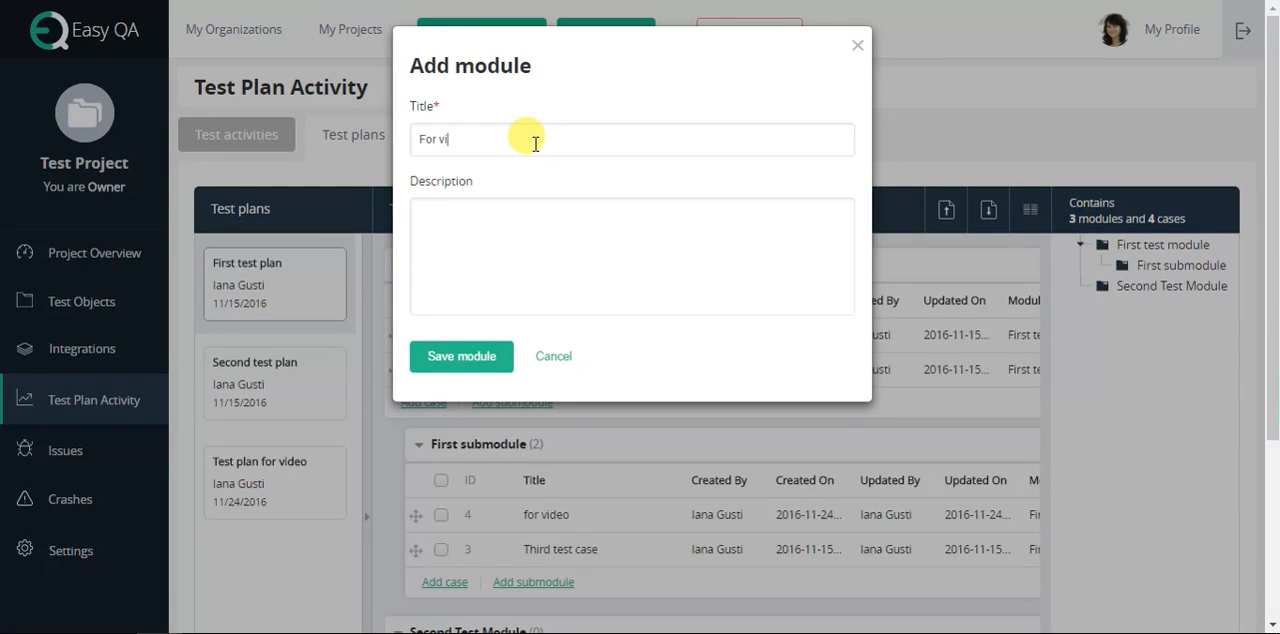
left_click(460, 356)
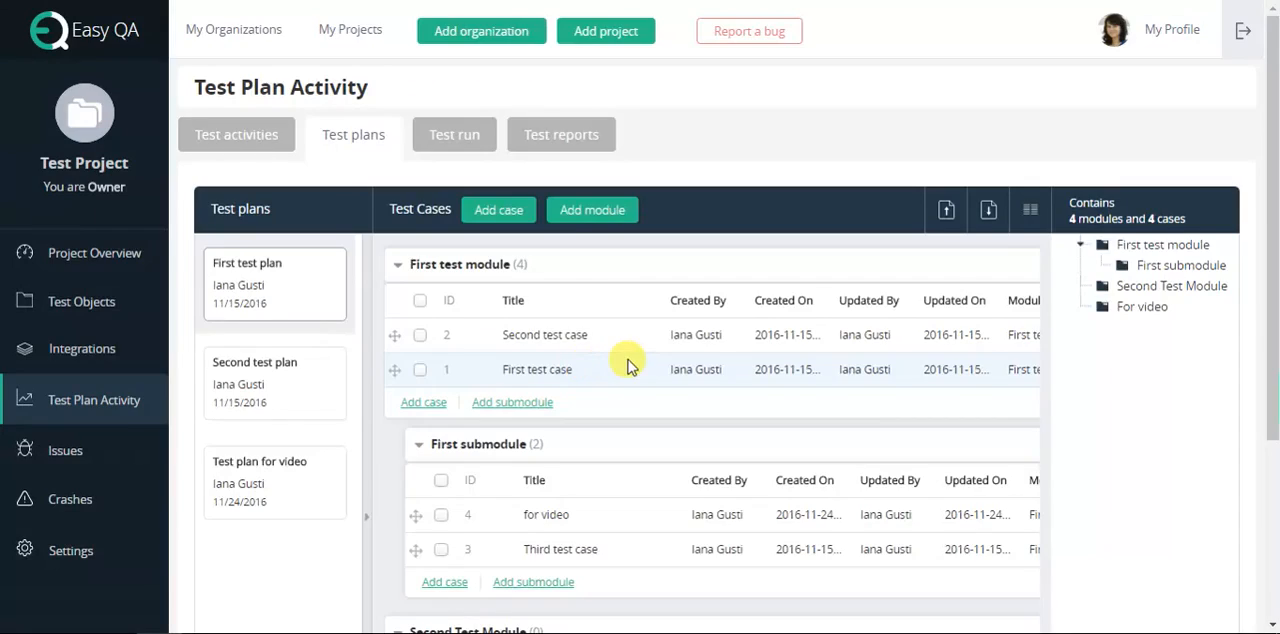
scroll("down", 3)
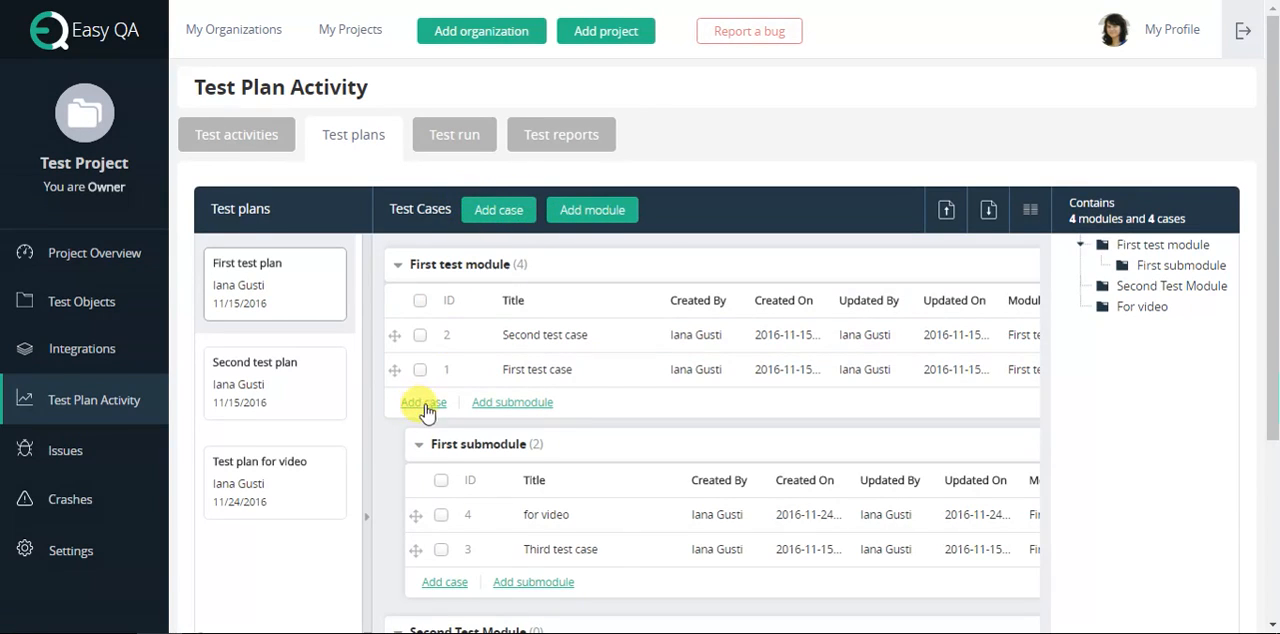
Title the new case 'Test case 1' and keep First test module as its module.
left_click(422, 402)
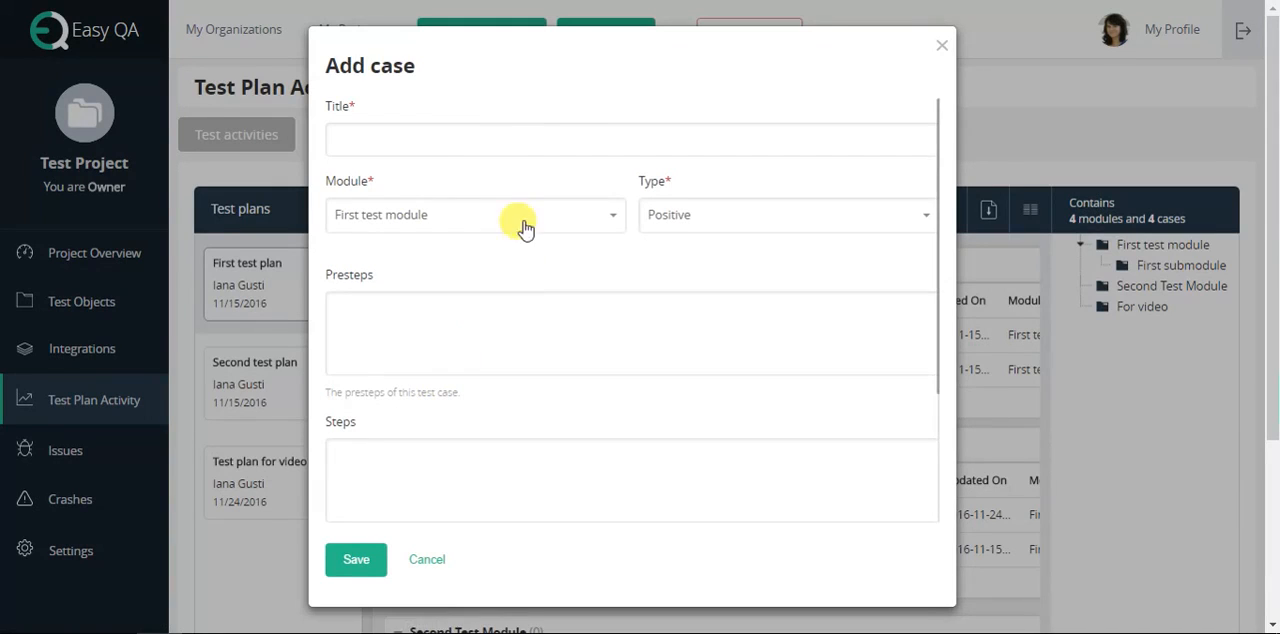
mouse_move(440, 136)
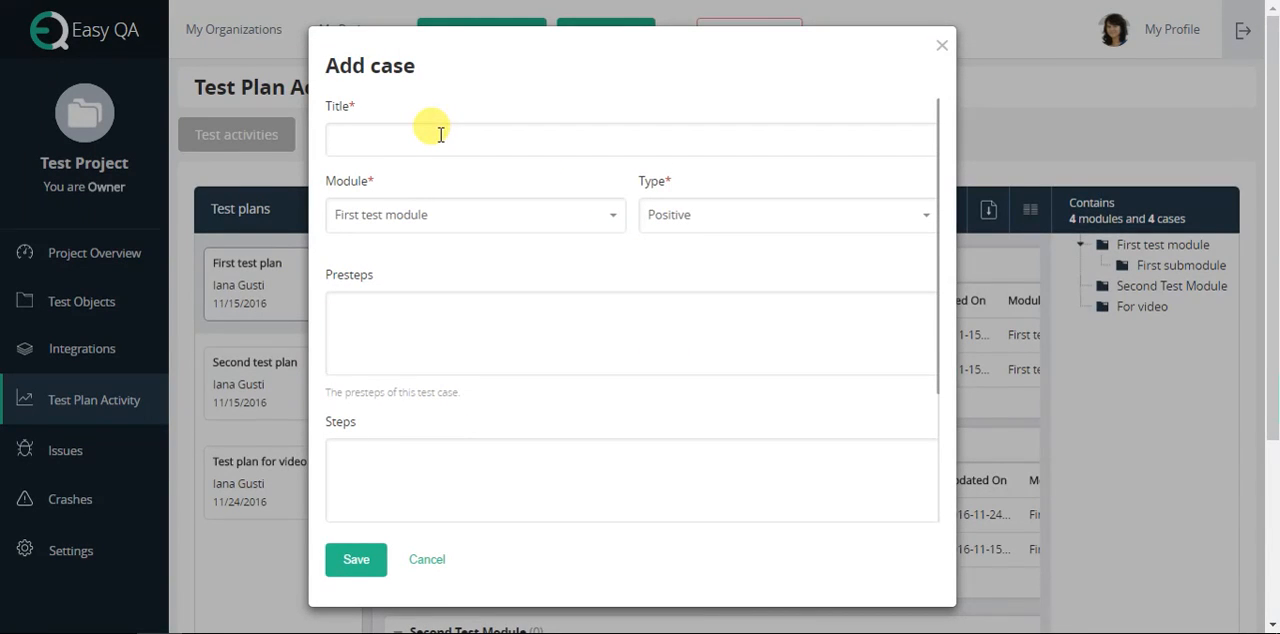
type("T")
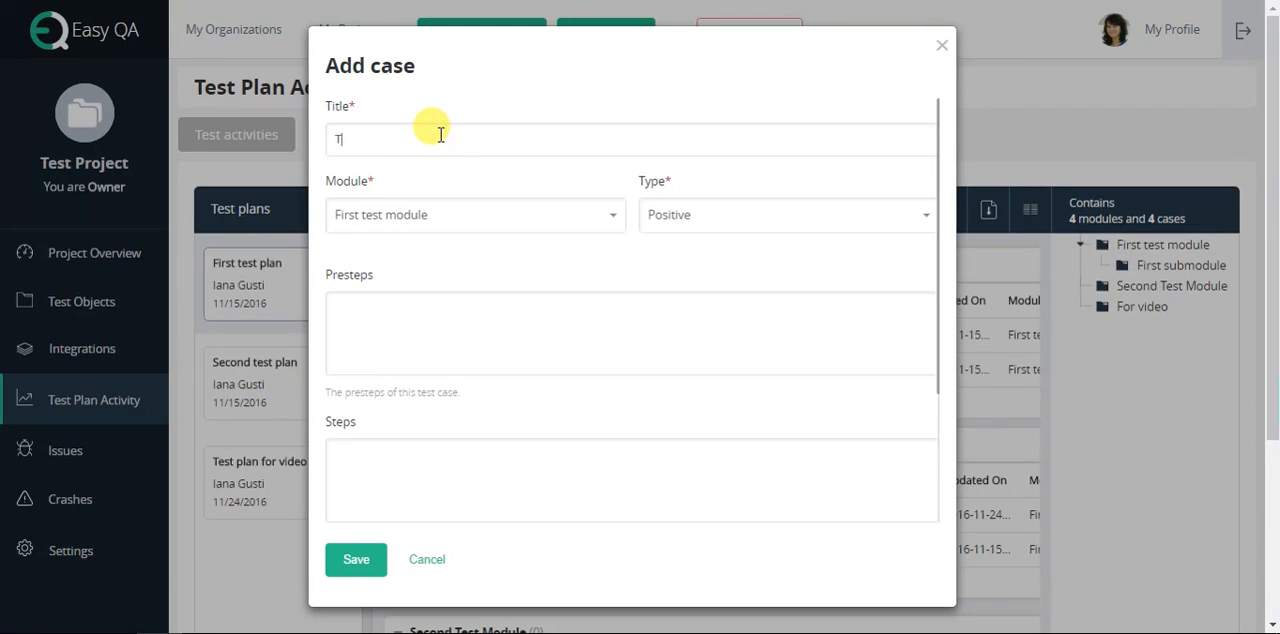
type("Test case 1")
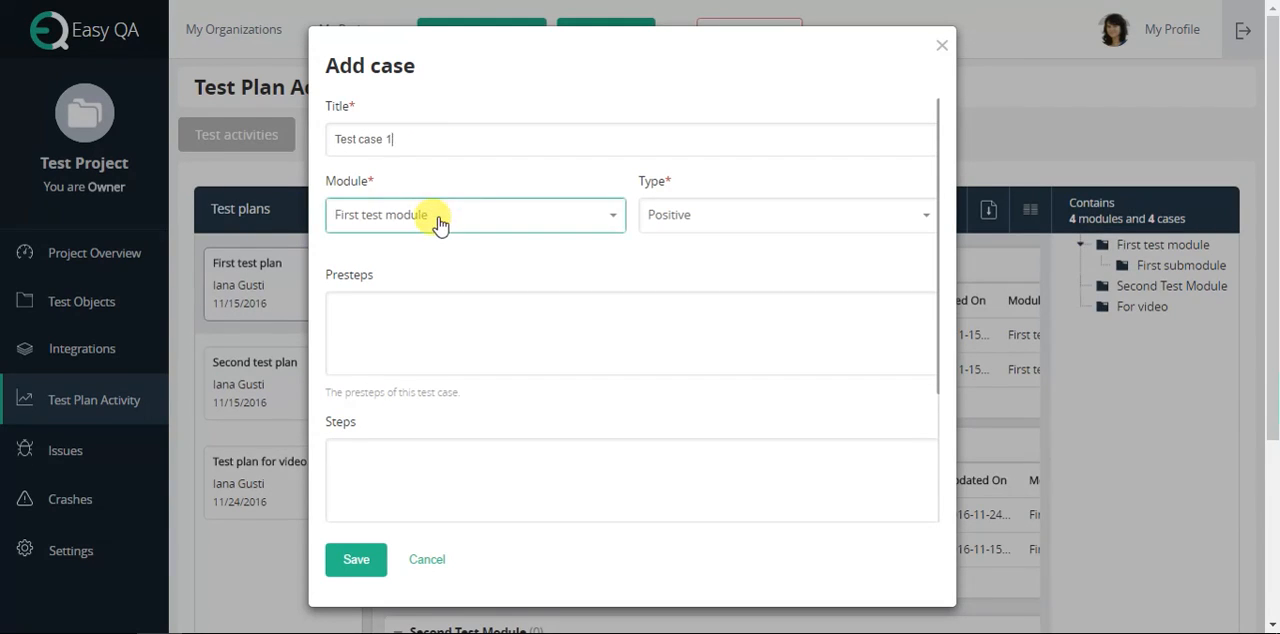
left_click(476, 214)
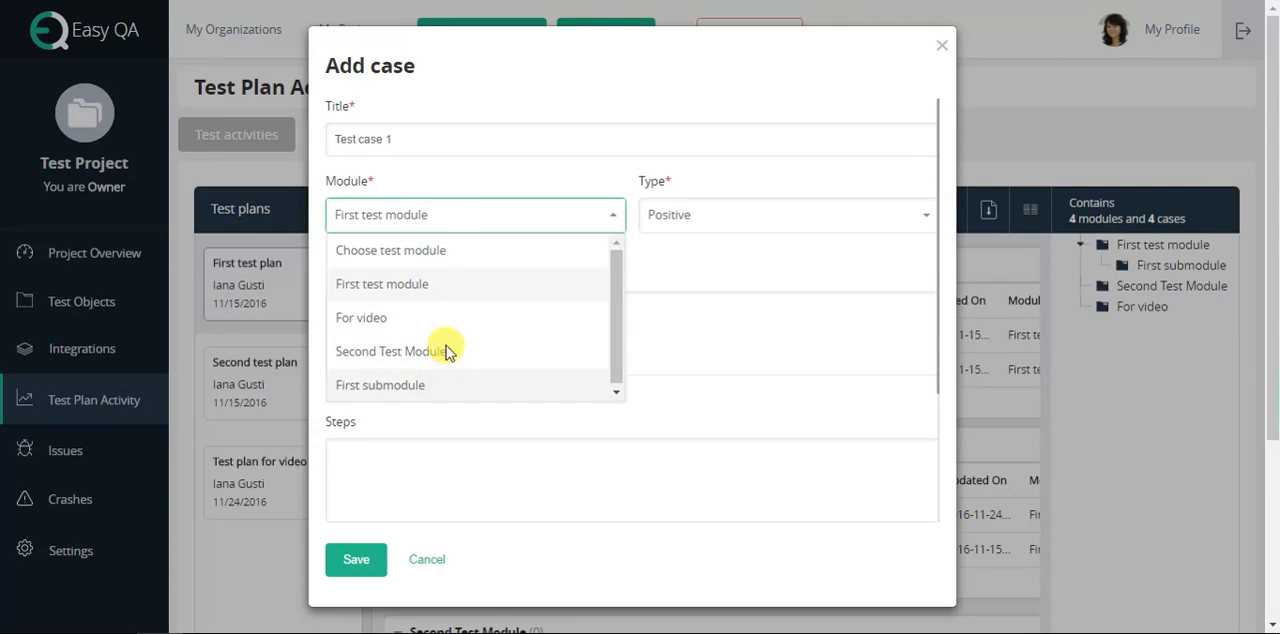
left_click(380, 284)
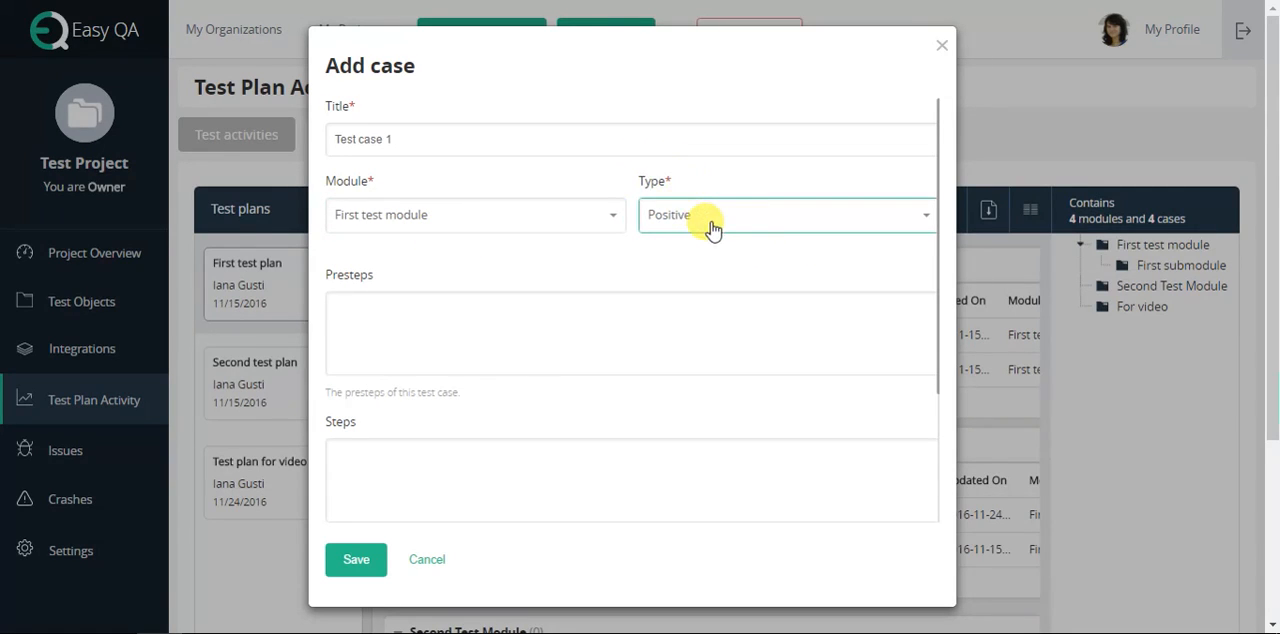
Browse the case types and settle on Localization.
left_click(784, 214)
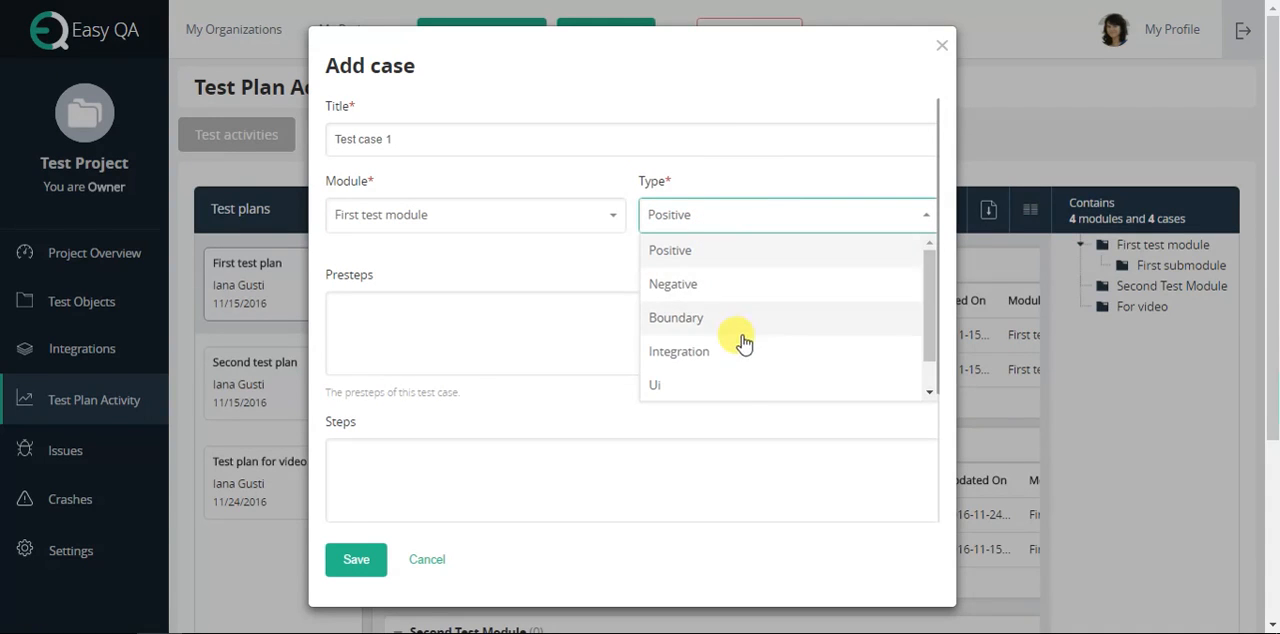
mouse_move(724, 252)
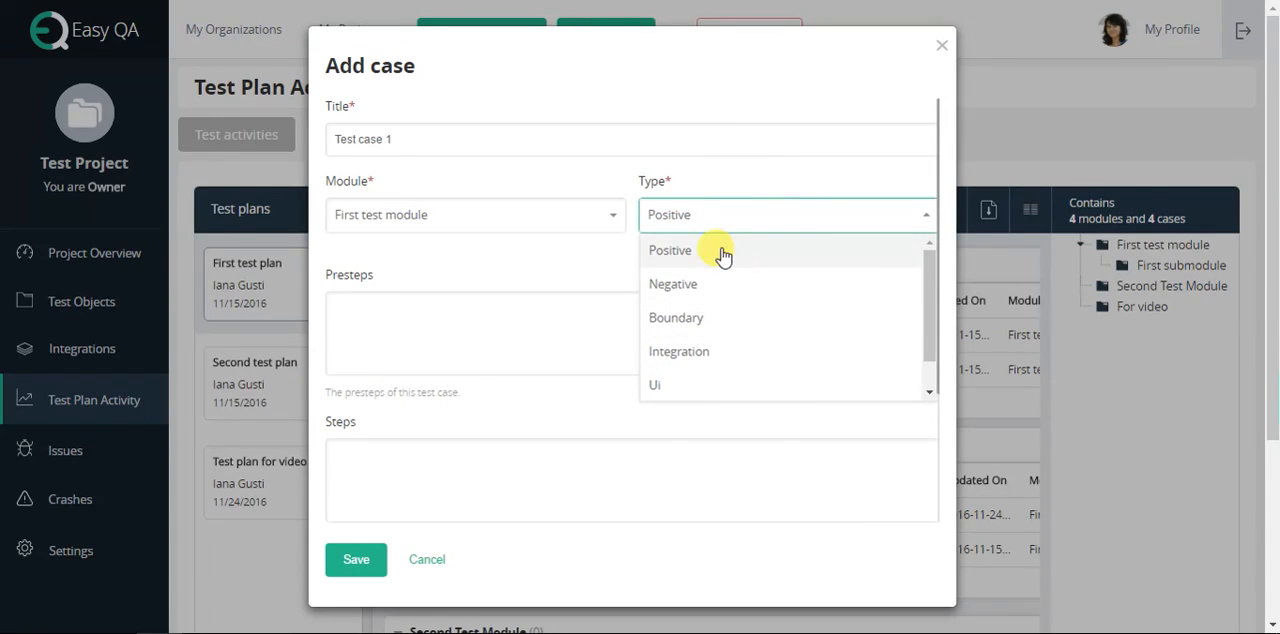
left_click(670, 250)
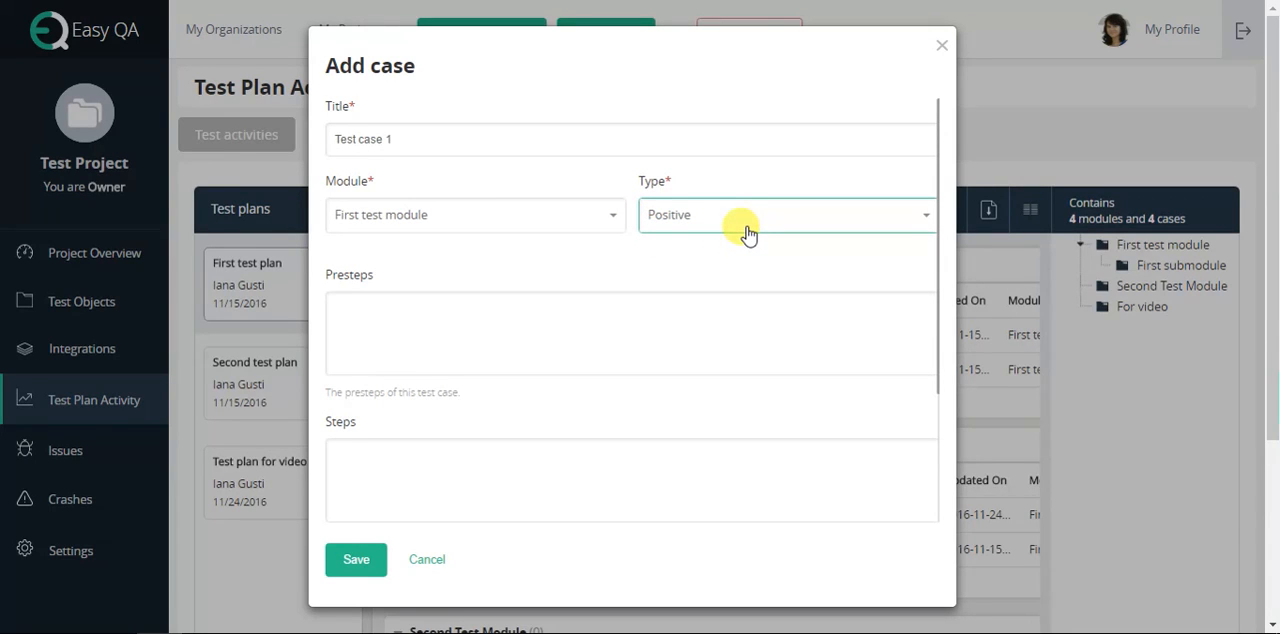
left_click(784, 214)
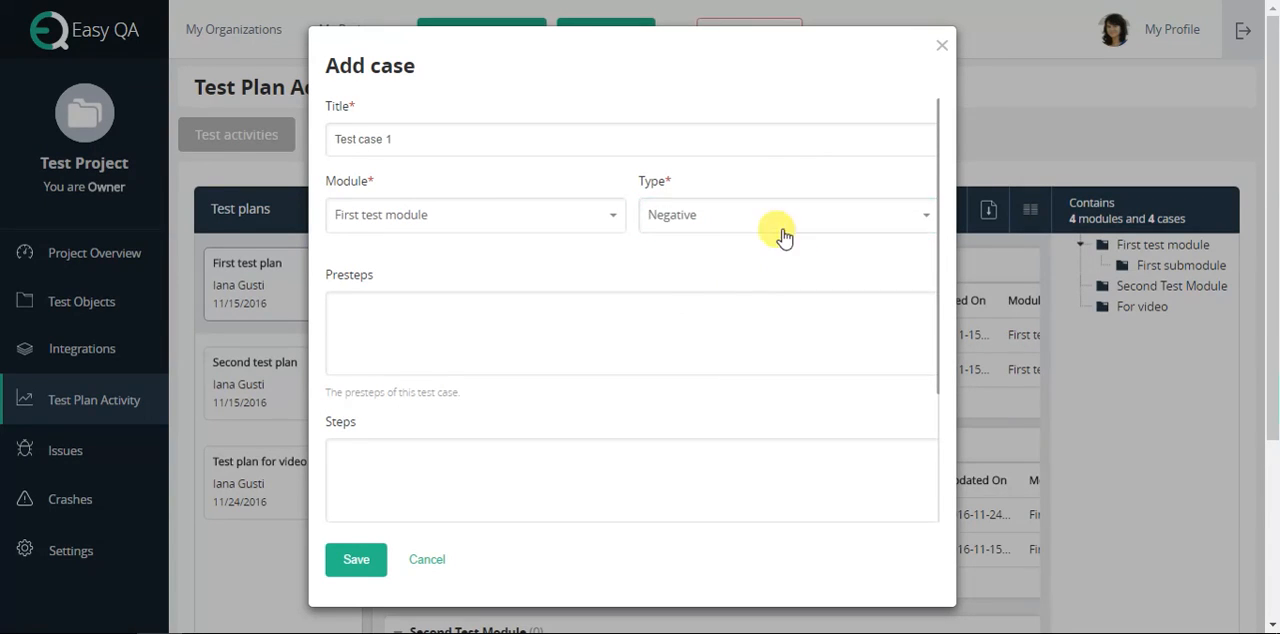
left_click(784, 216)
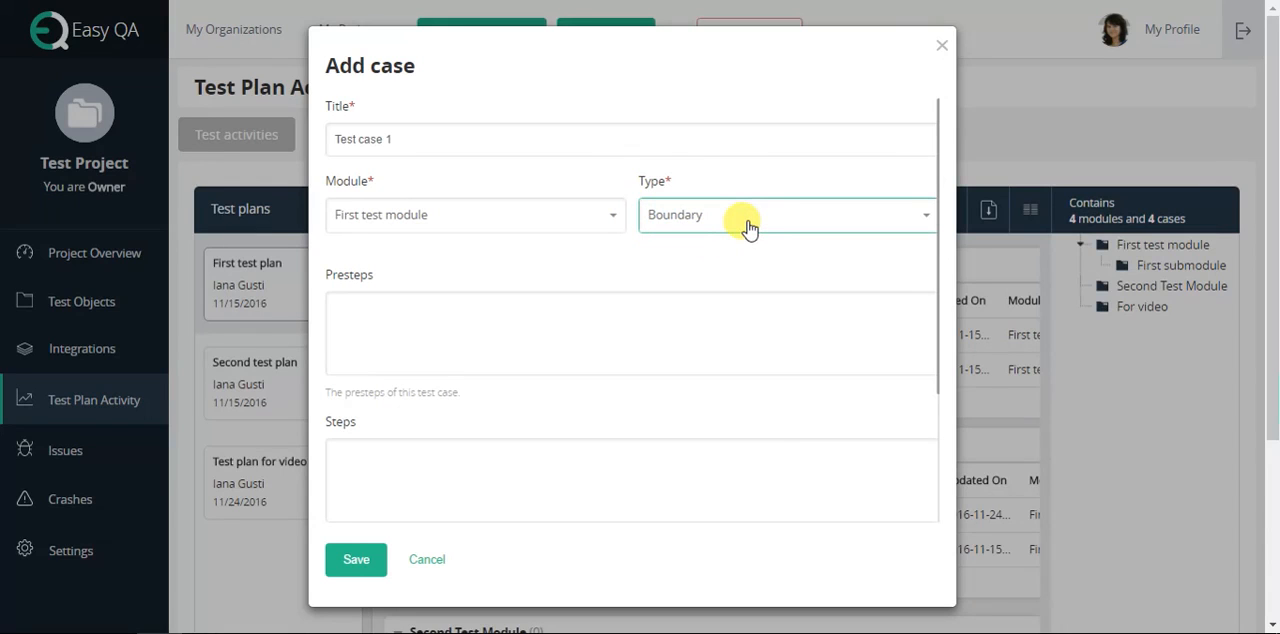
left_click(788, 214)
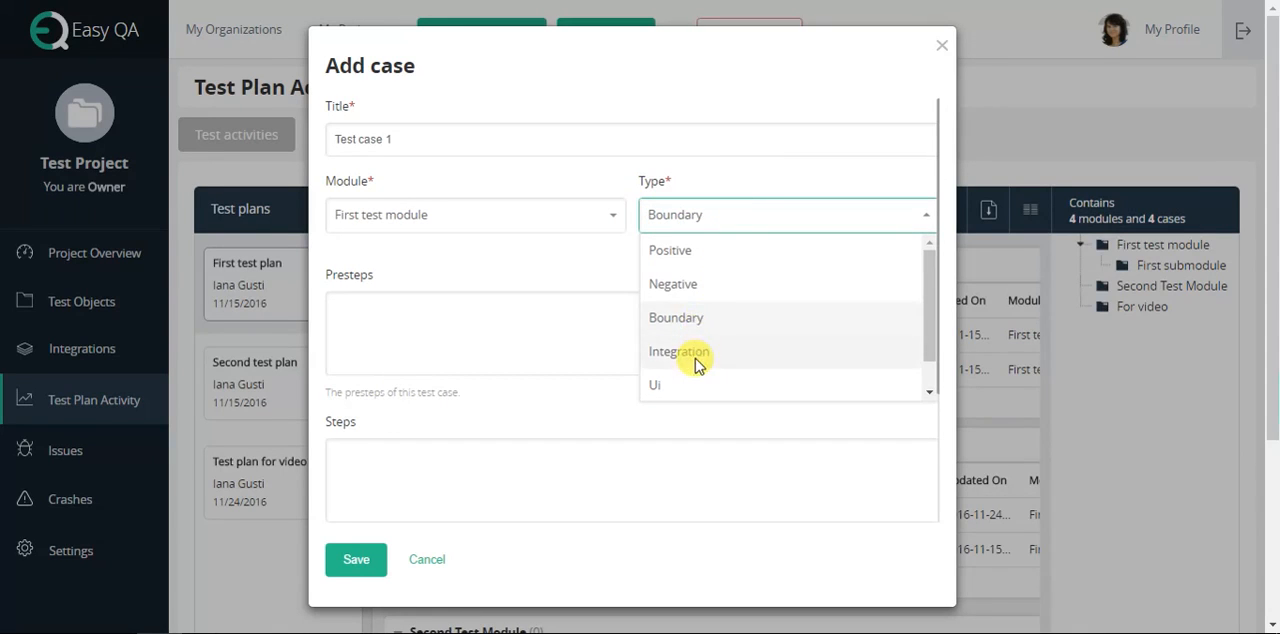
left_click(680, 352)
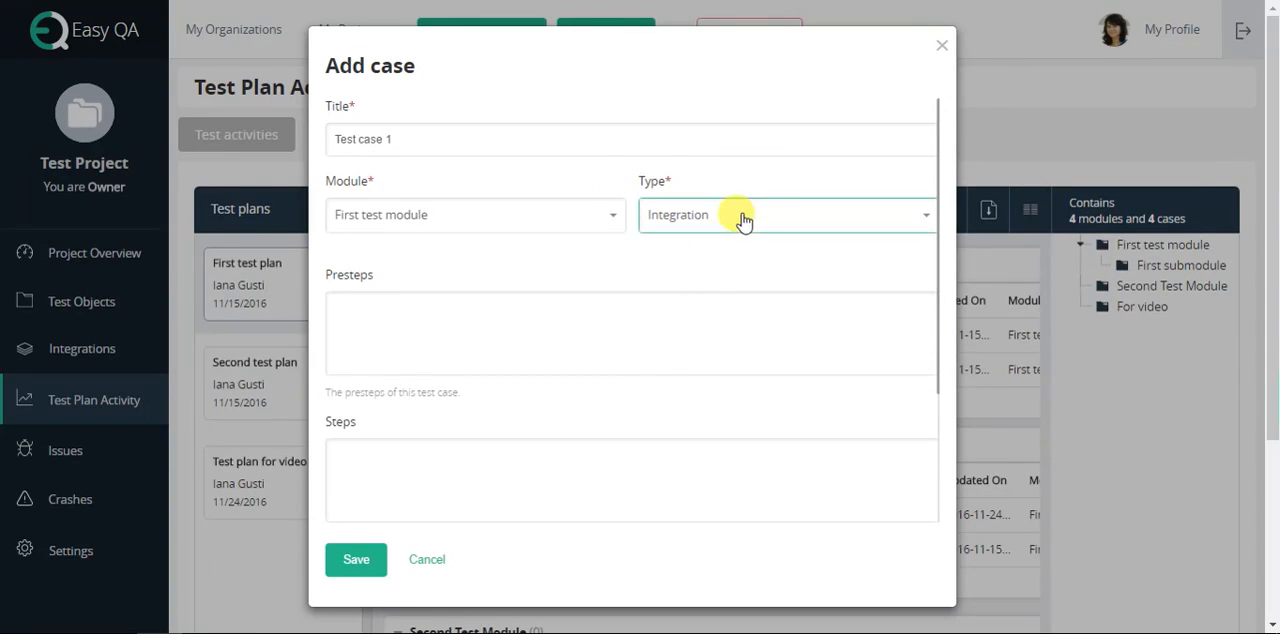
left_click(784, 214)
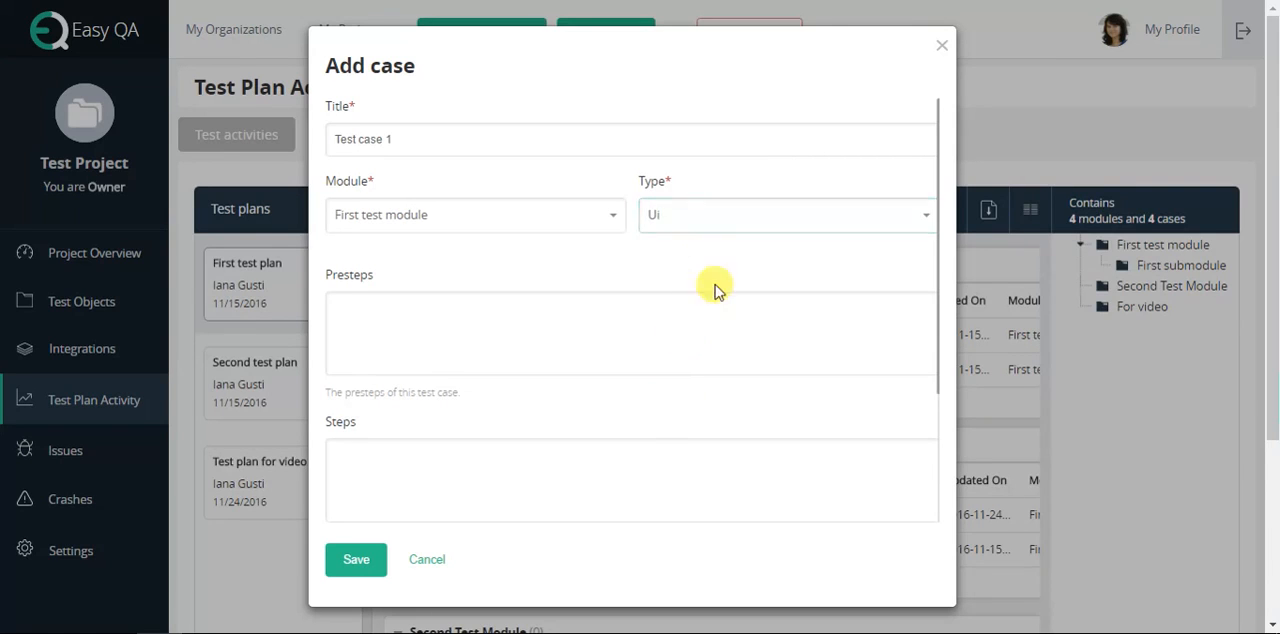
left_click(784, 214)
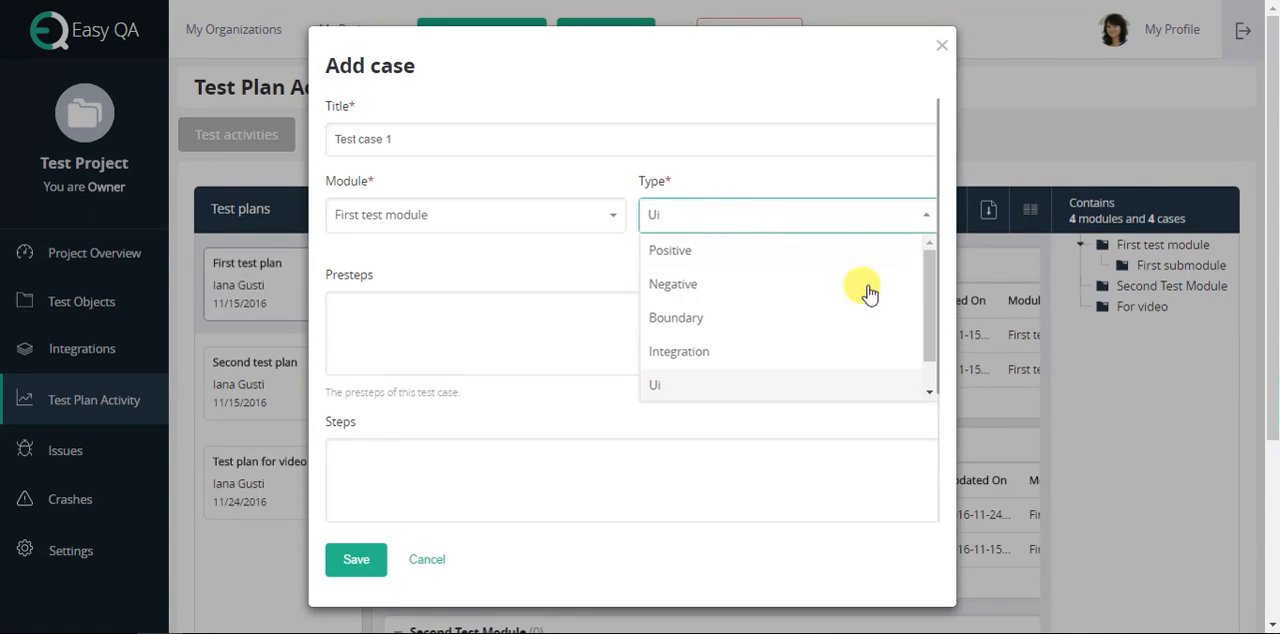
left_click(680, 384)
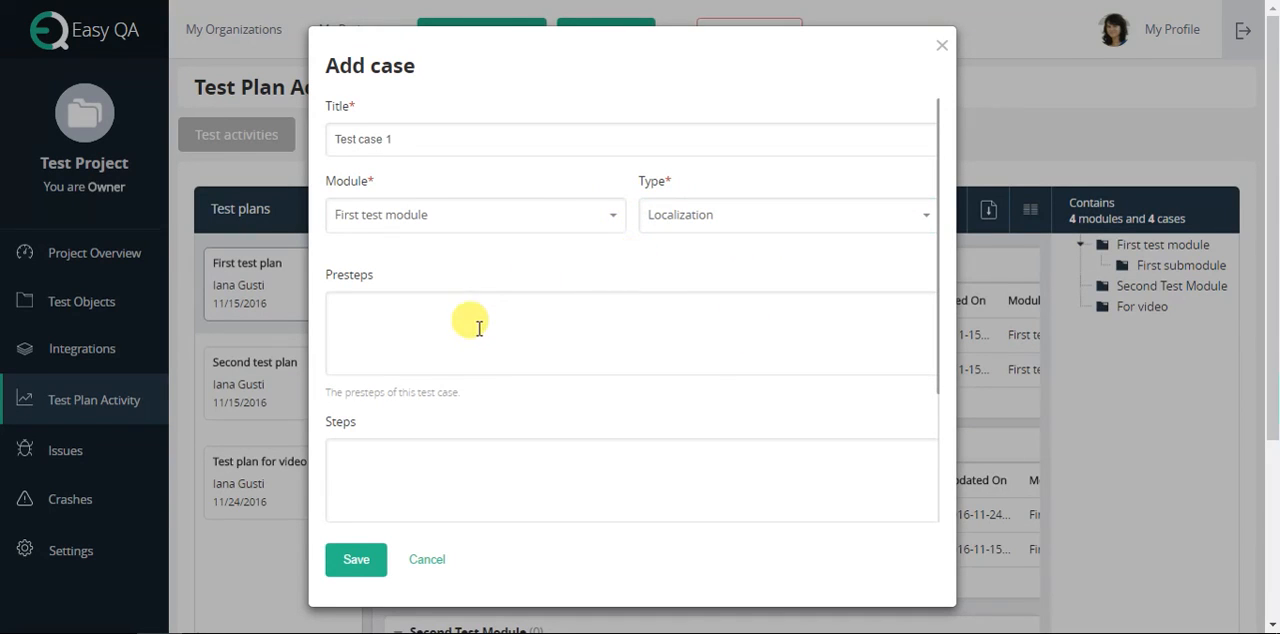
Fill presteps 'Open web site' and steps 'Execute Login', then save the case.
type("Open web site")
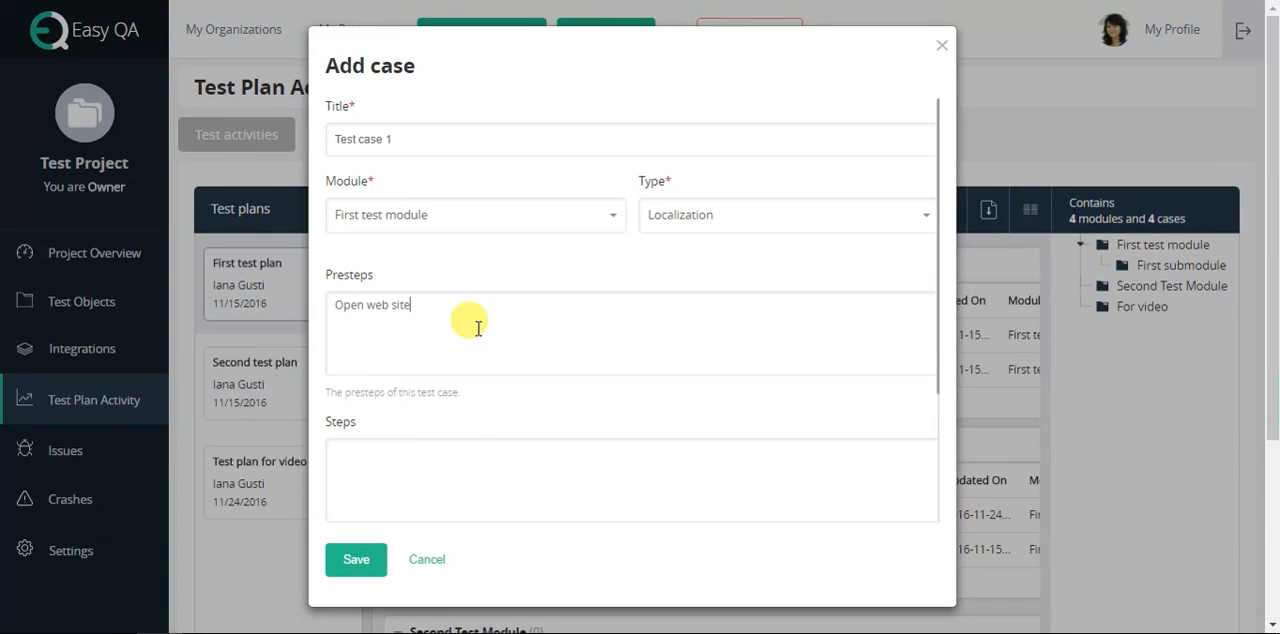
mouse_move(540, 352)
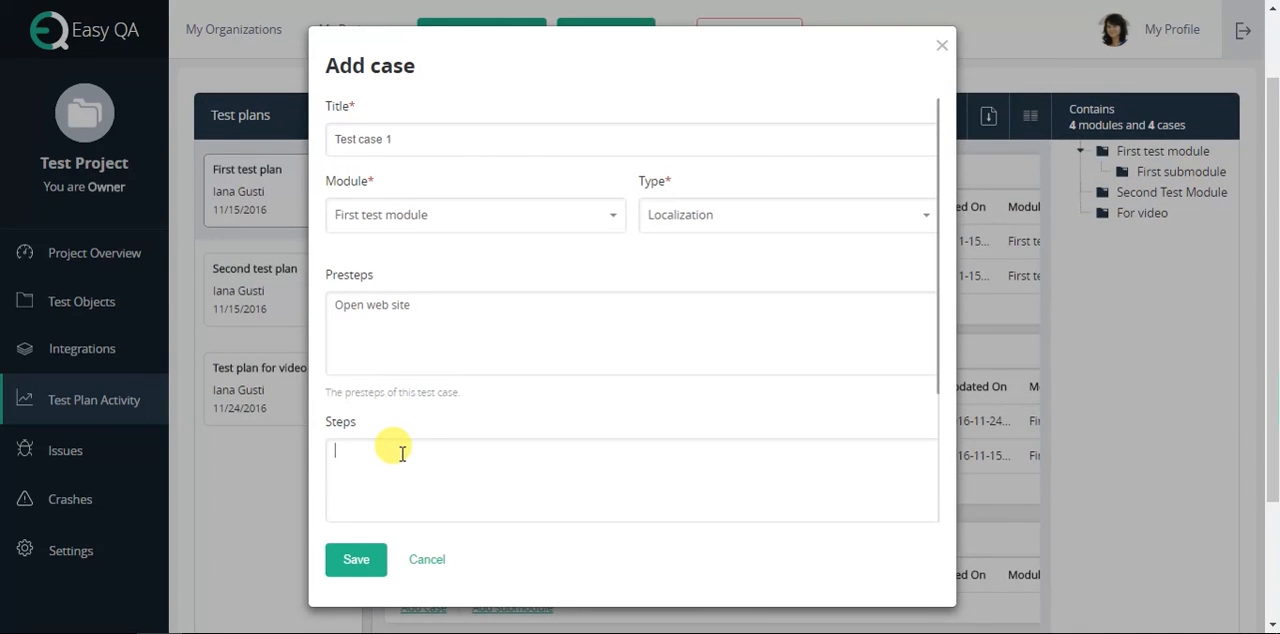
type("Execute Login")
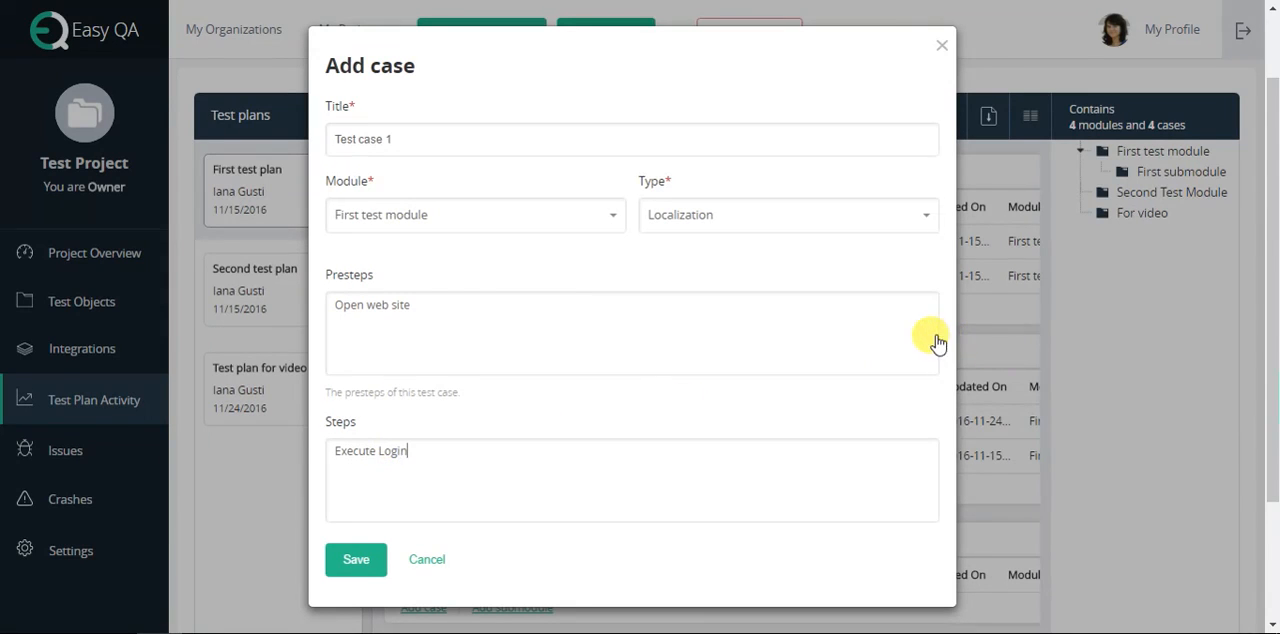
scroll("down", 3)
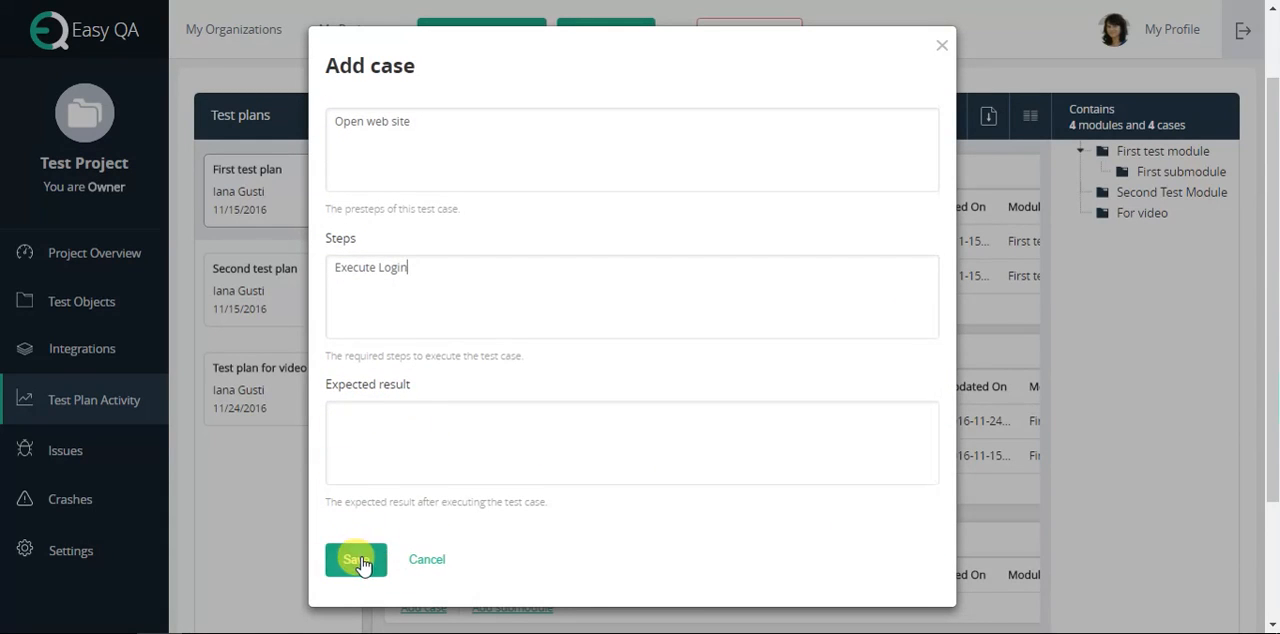
left_click(356, 560)
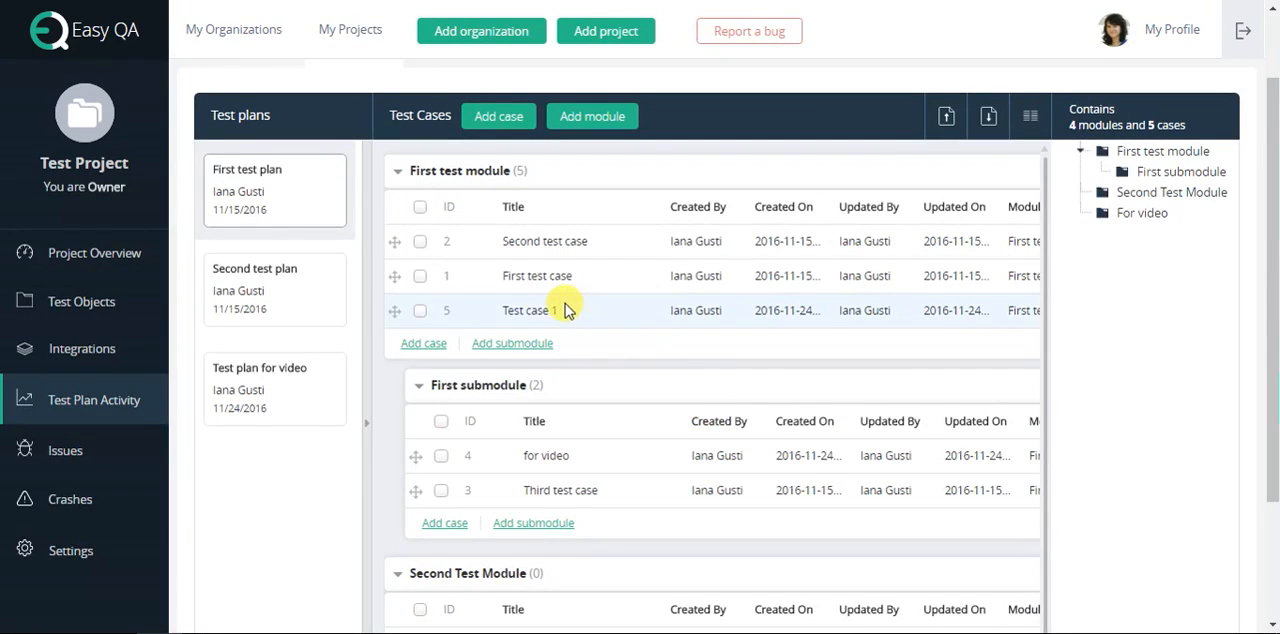
Drag Test case 1 into the First submodule table.
left_click(420, 310)
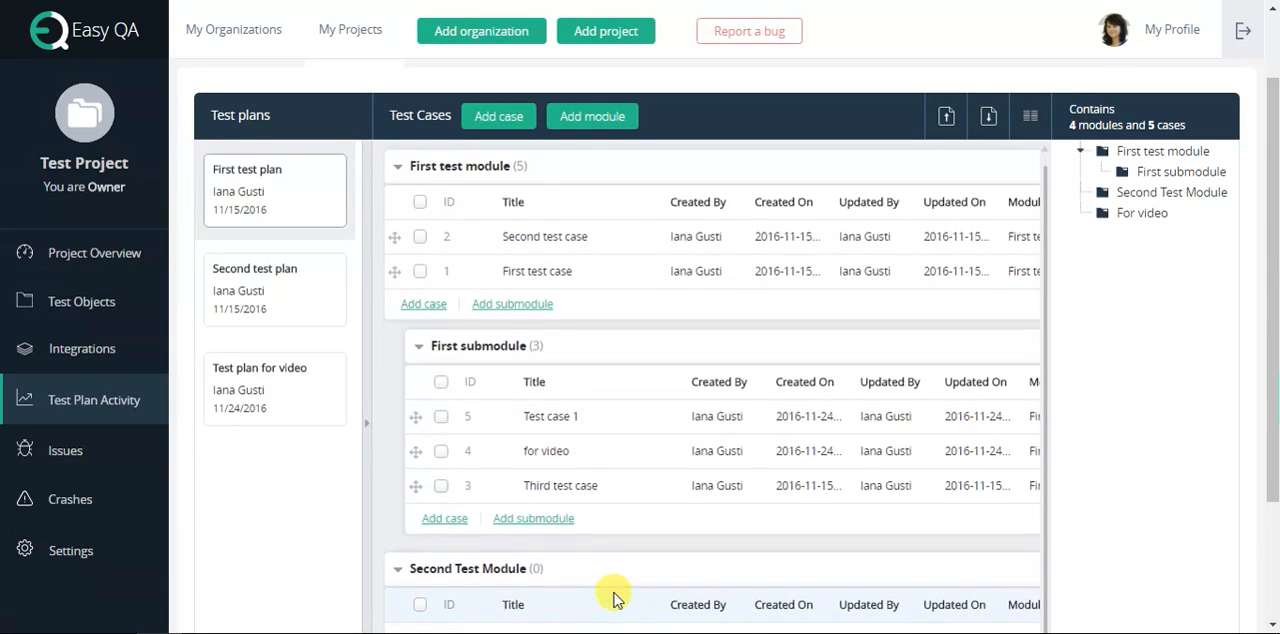
scroll("down", 3)
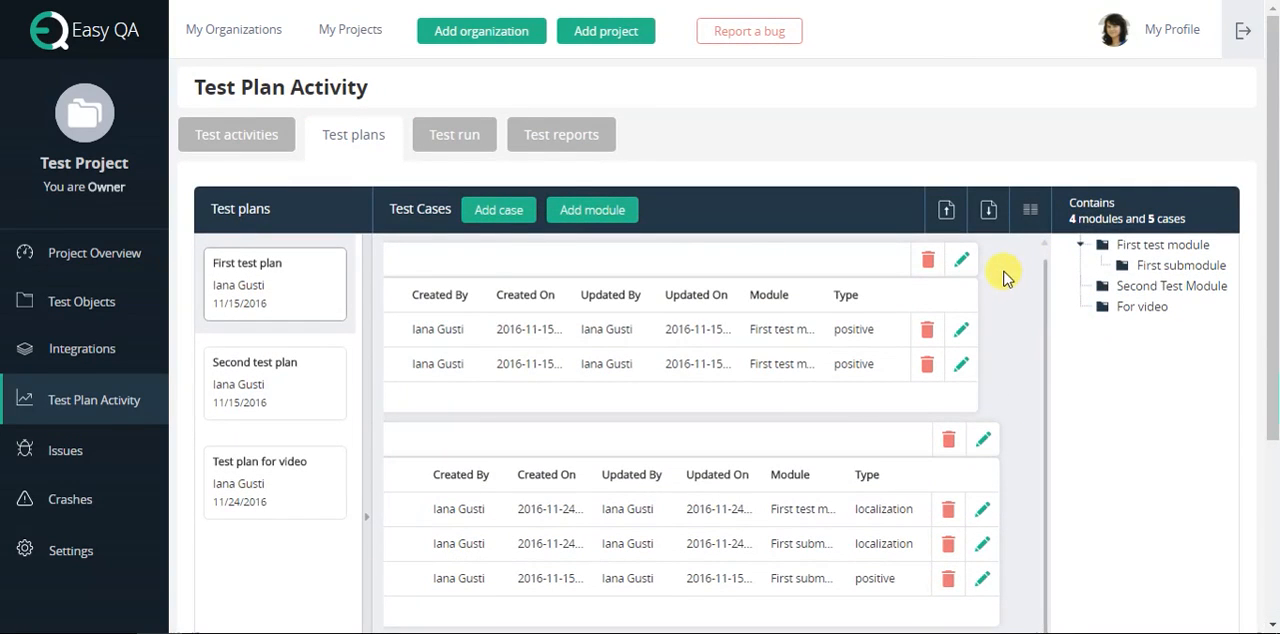
mouse_move(944, 208)
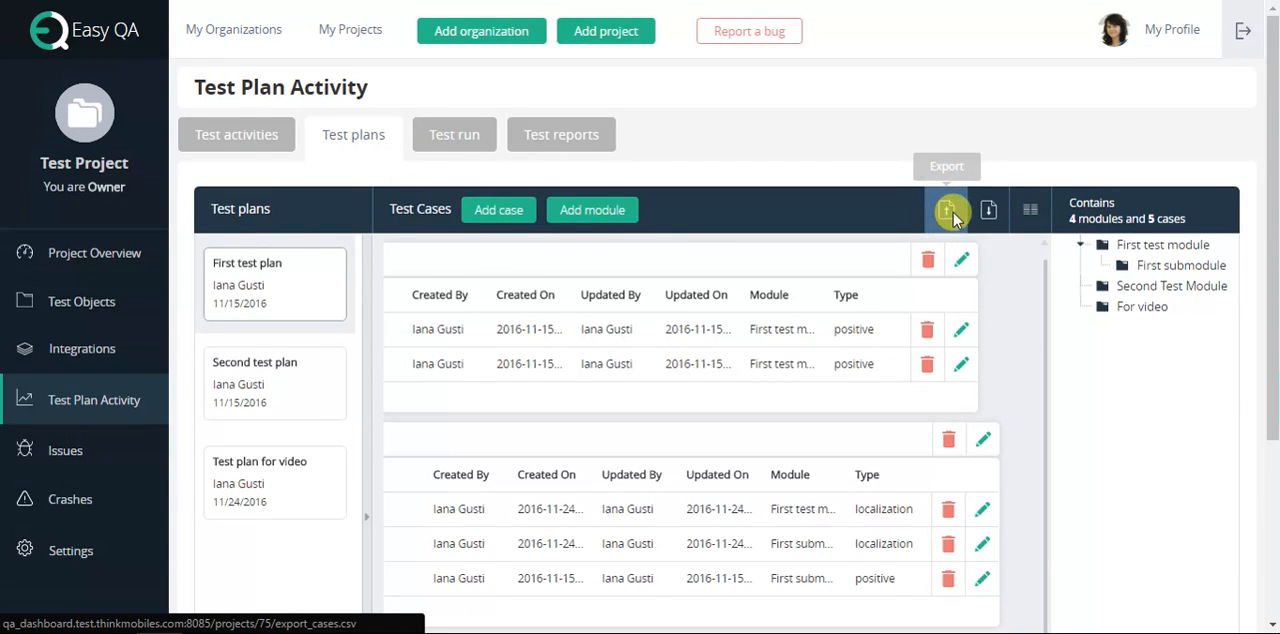
Export the plan's cases to CSV, saved as export_cases (1).csv.
left_click(948, 210)
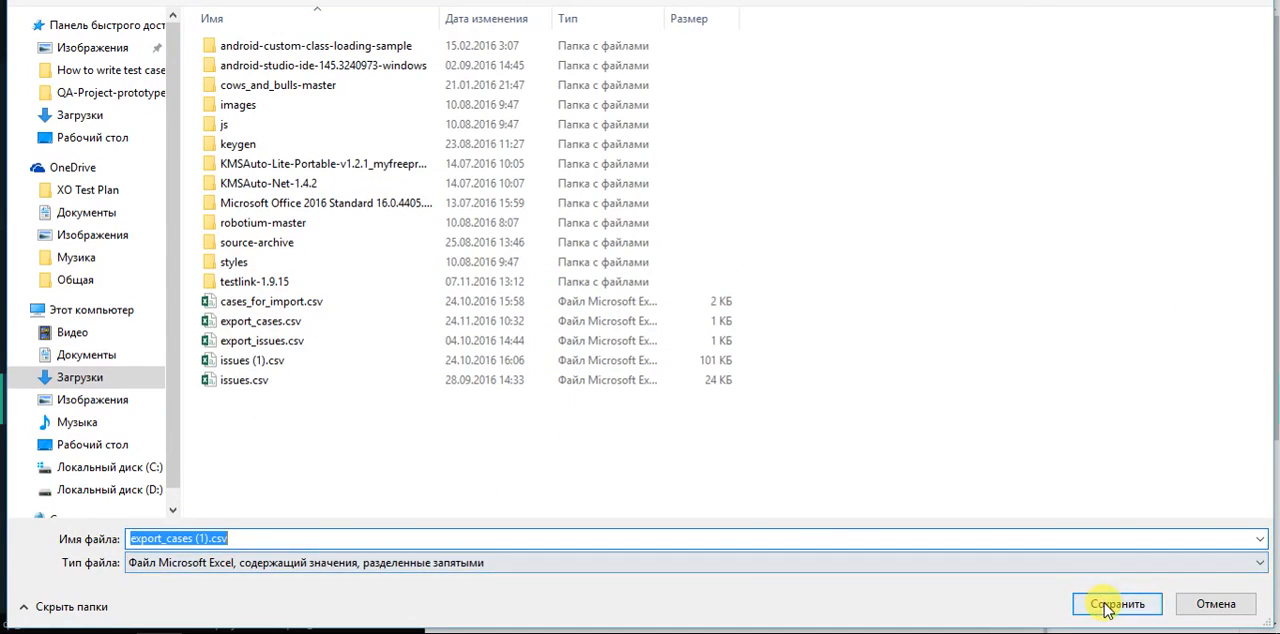
left_click(1116, 604)
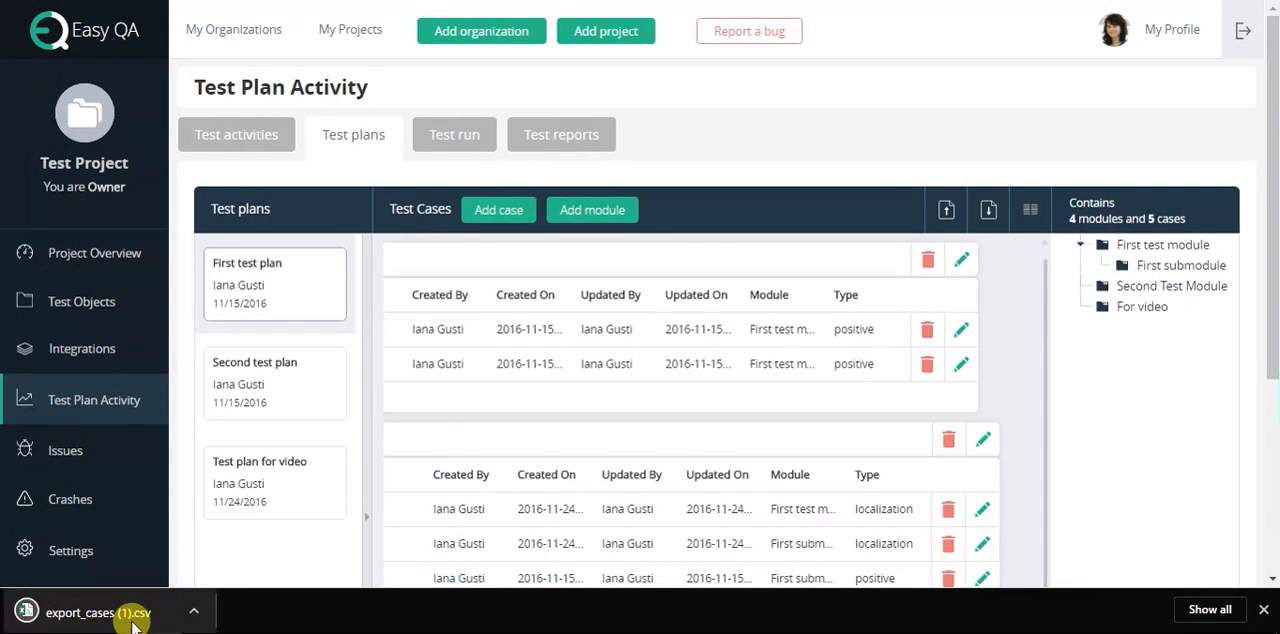
mouse_move(988, 348)
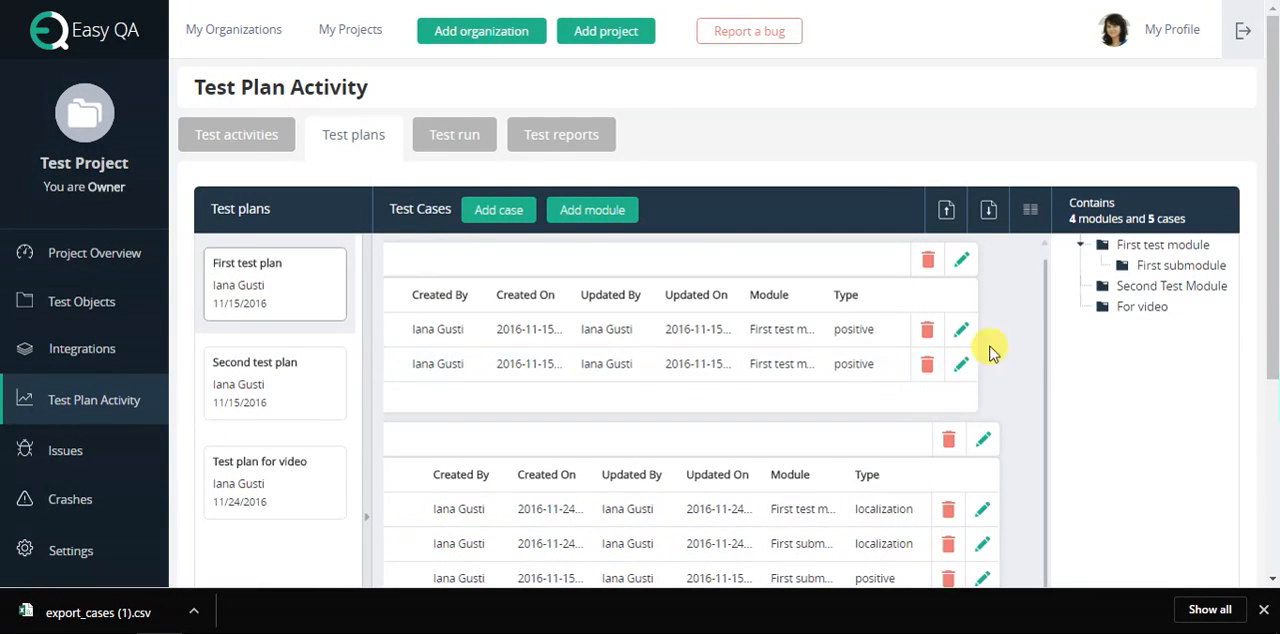
mouse_move(988, 210)
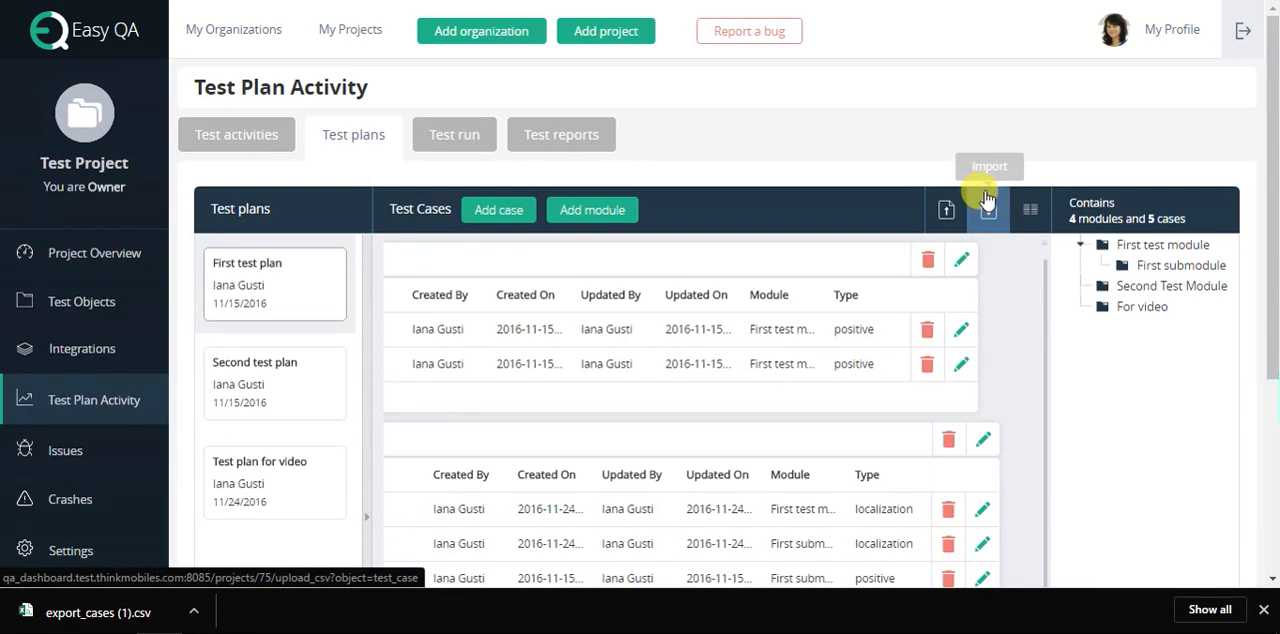
Start an import into Test plan for video and upload cases_for_import.csv.
left_click(988, 210)
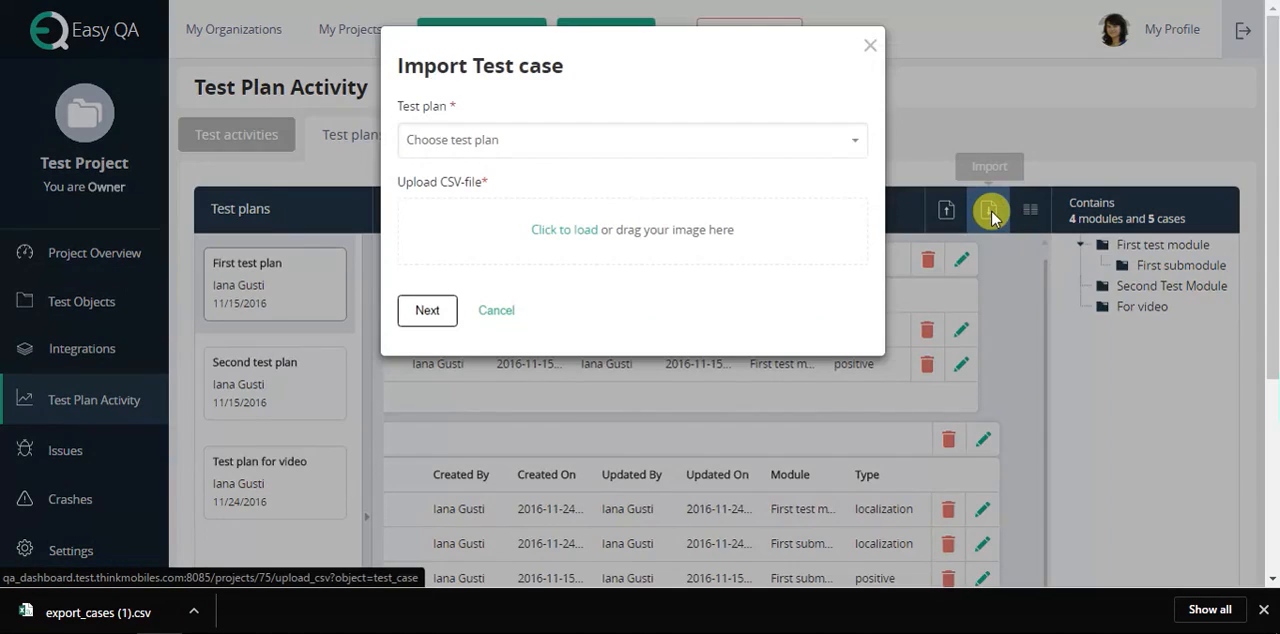
left_click(632, 140)
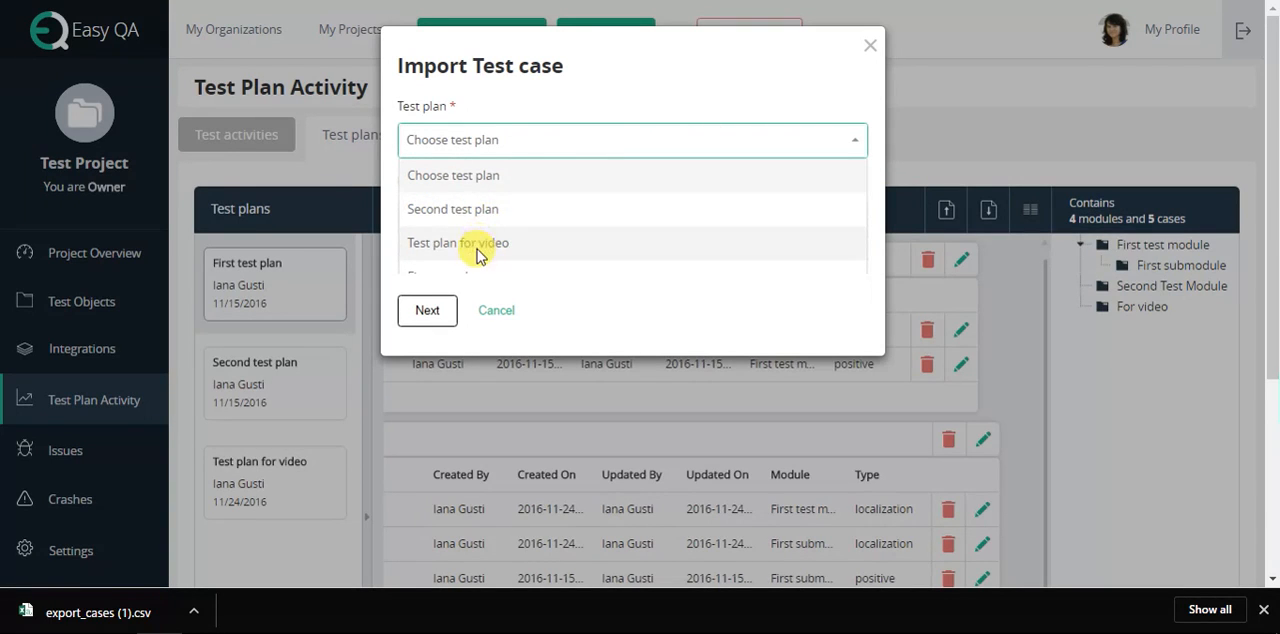
left_click(458, 244)
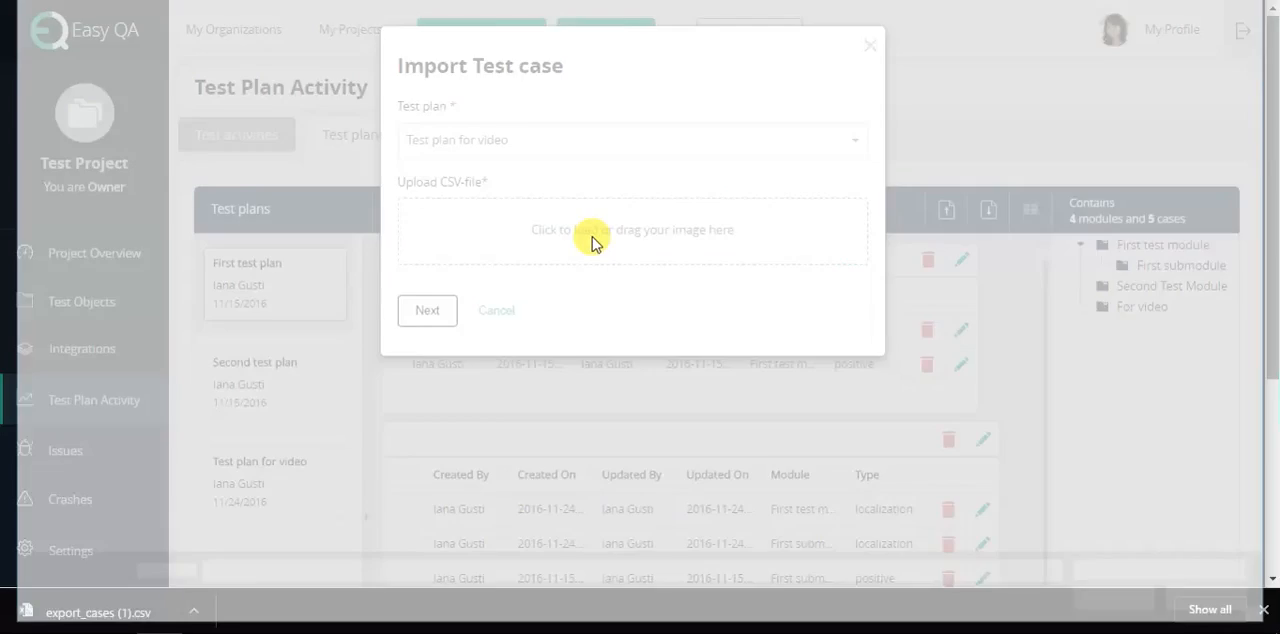
left_click(632, 228)
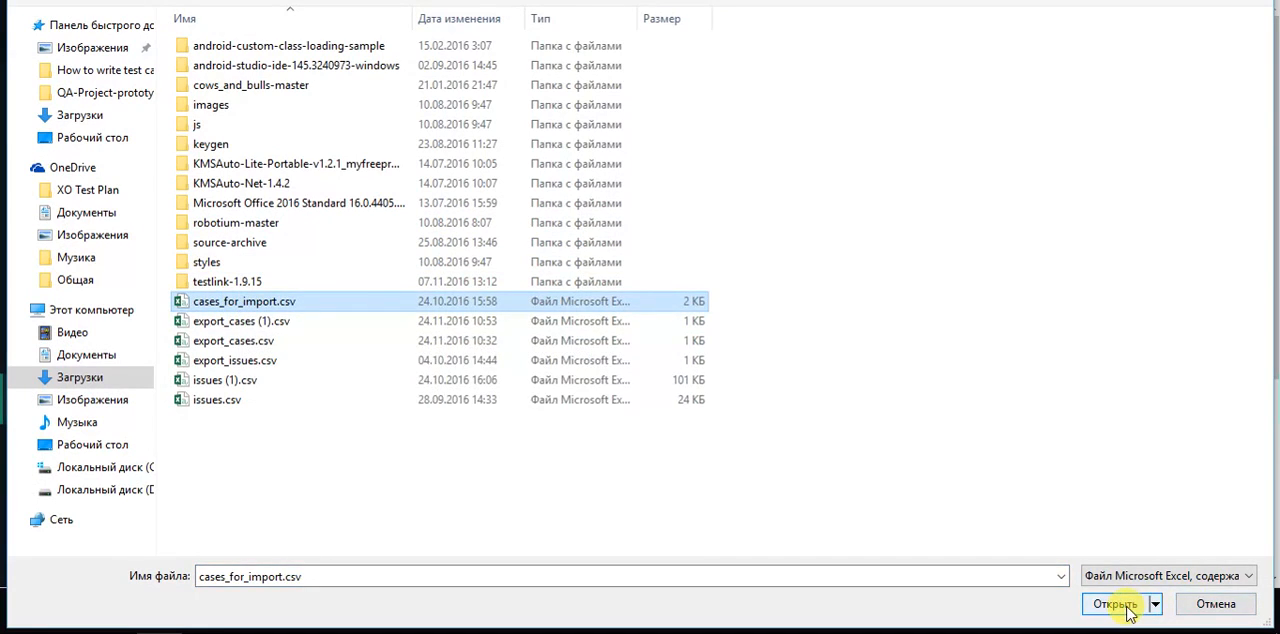
left_click(1112, 604)
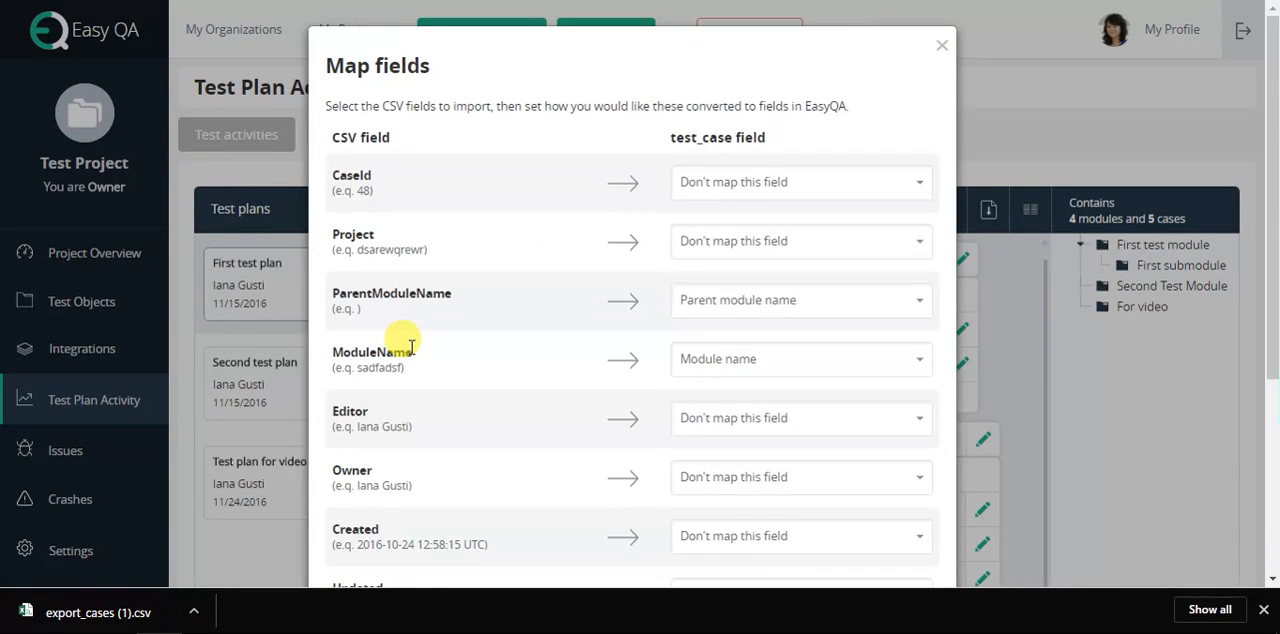
mouse_move(544, 312)
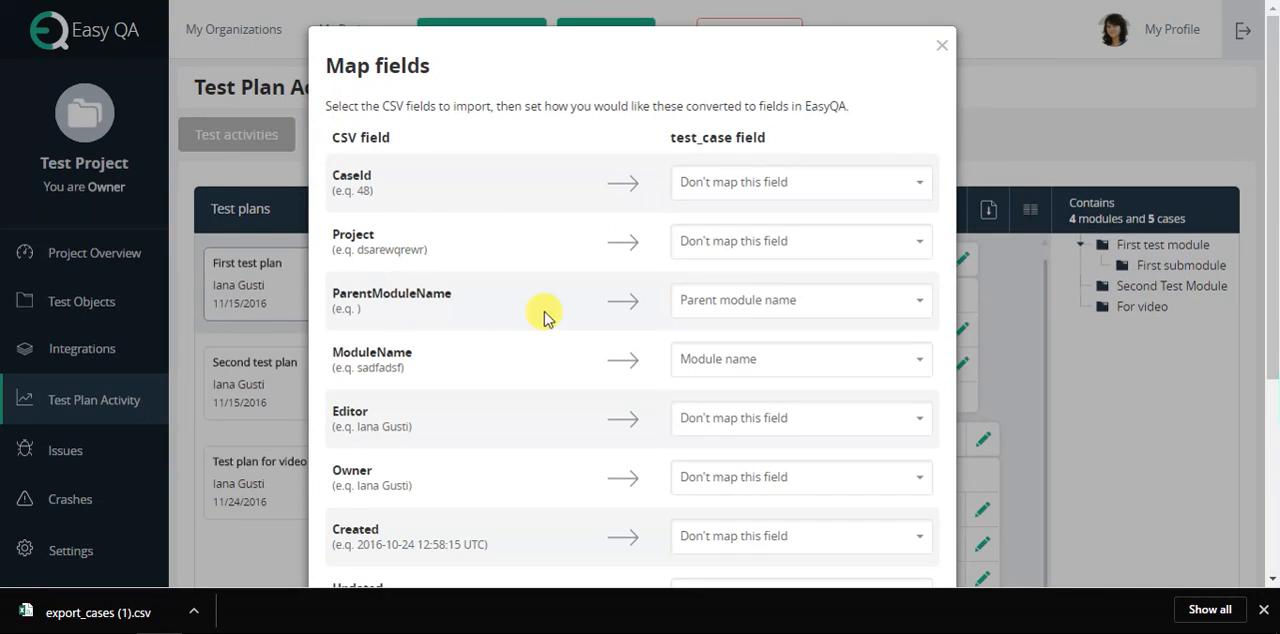
Map the CaseId CSV column to a test case field in the Map fields dialog.
left_click(800, 180)
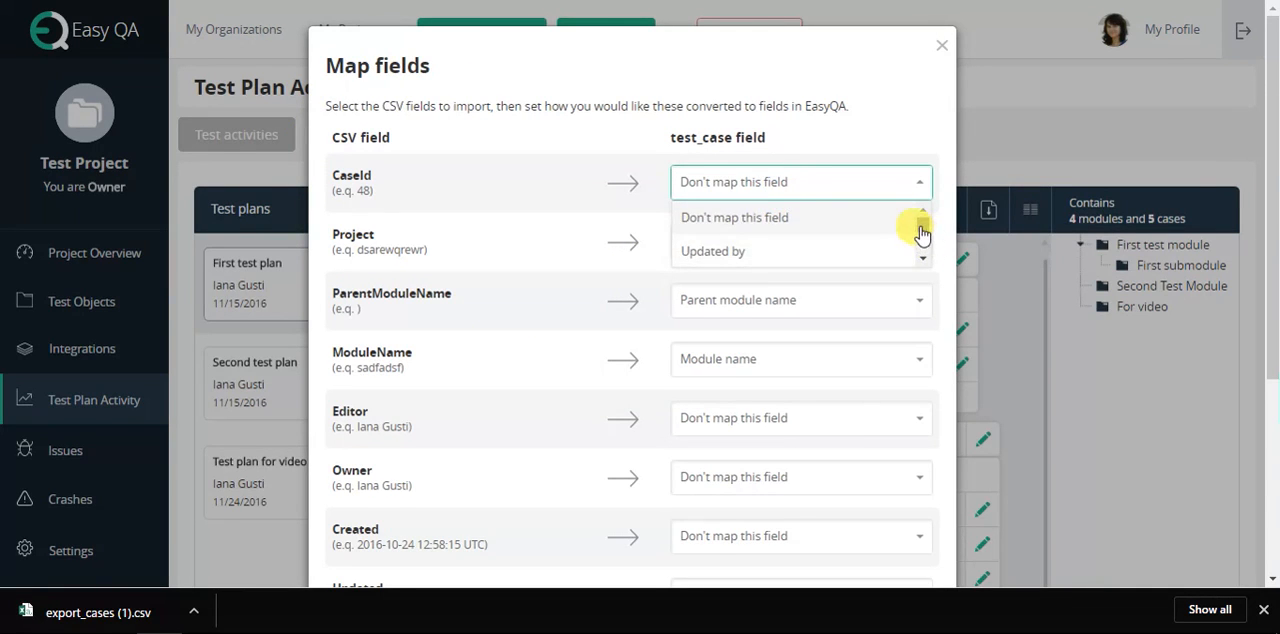
left_click(820, 224)
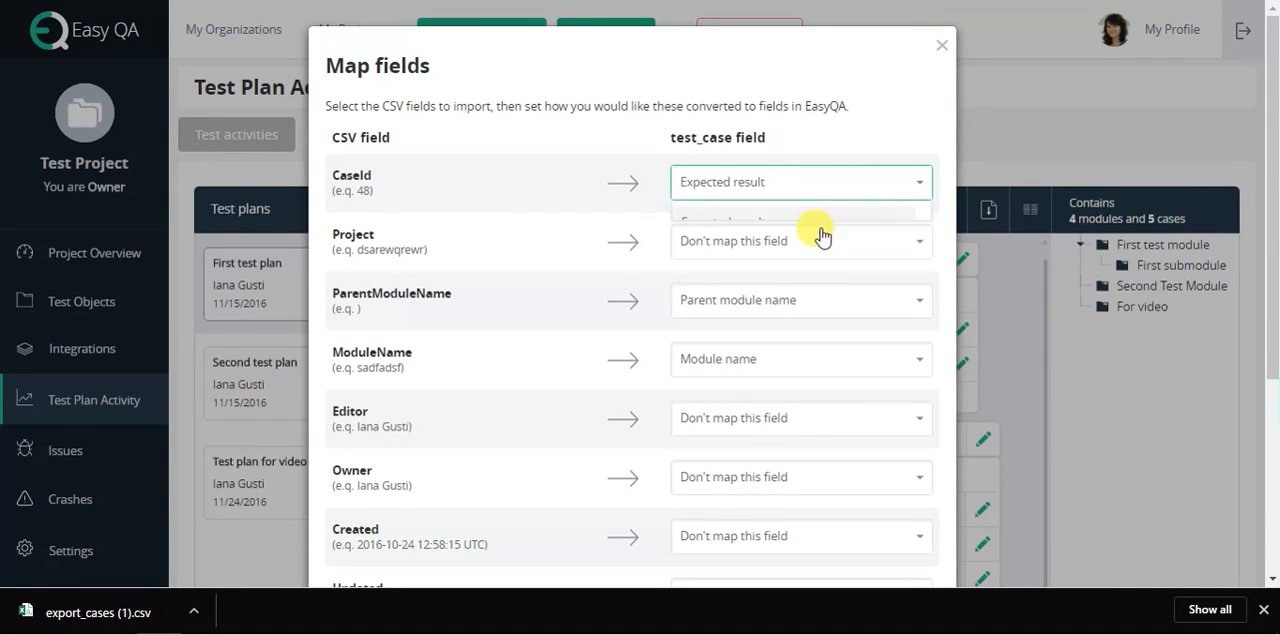
left_click(940, 44)
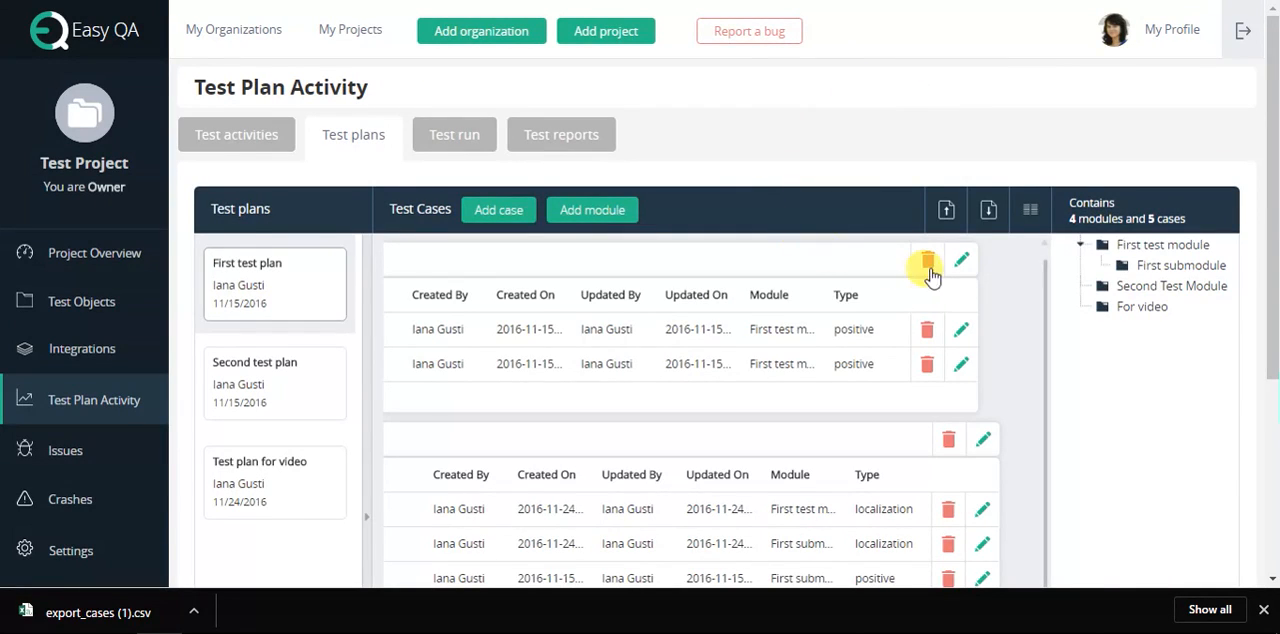
mouse_move(1028, 210)
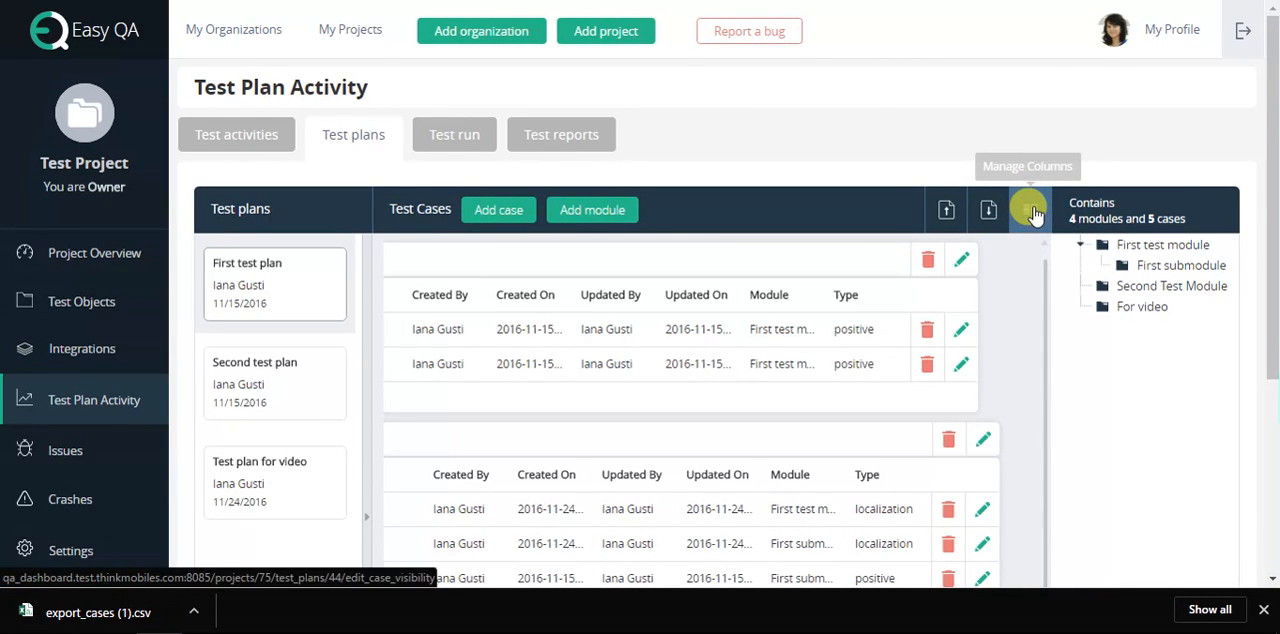
In Manage Columns, hide Updated On, Module and Type, leaving Created By, Created On, Updated By.
left_click(1028, 210)
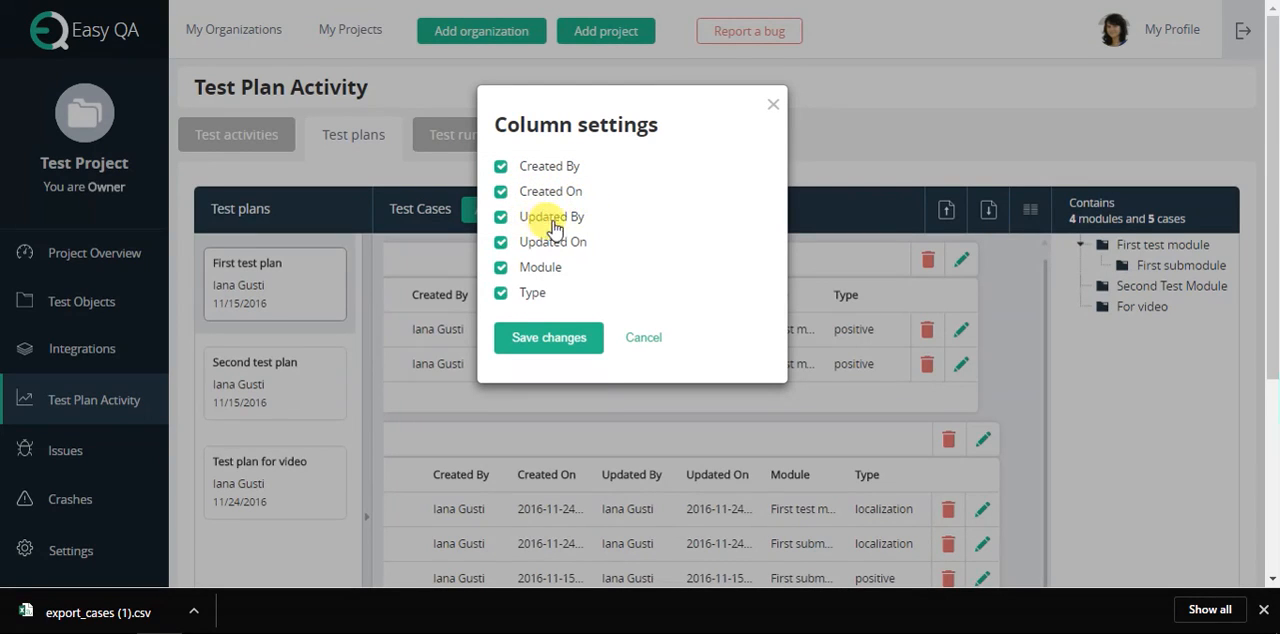
left_click(500, 242)
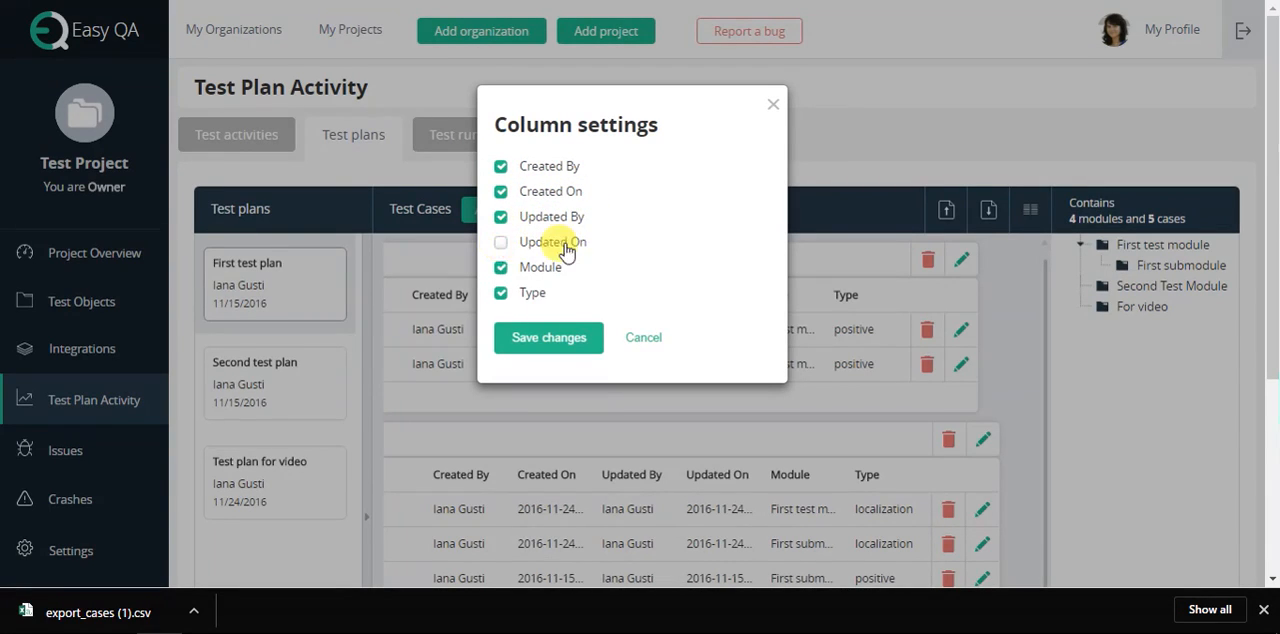
left_click(500, 268)
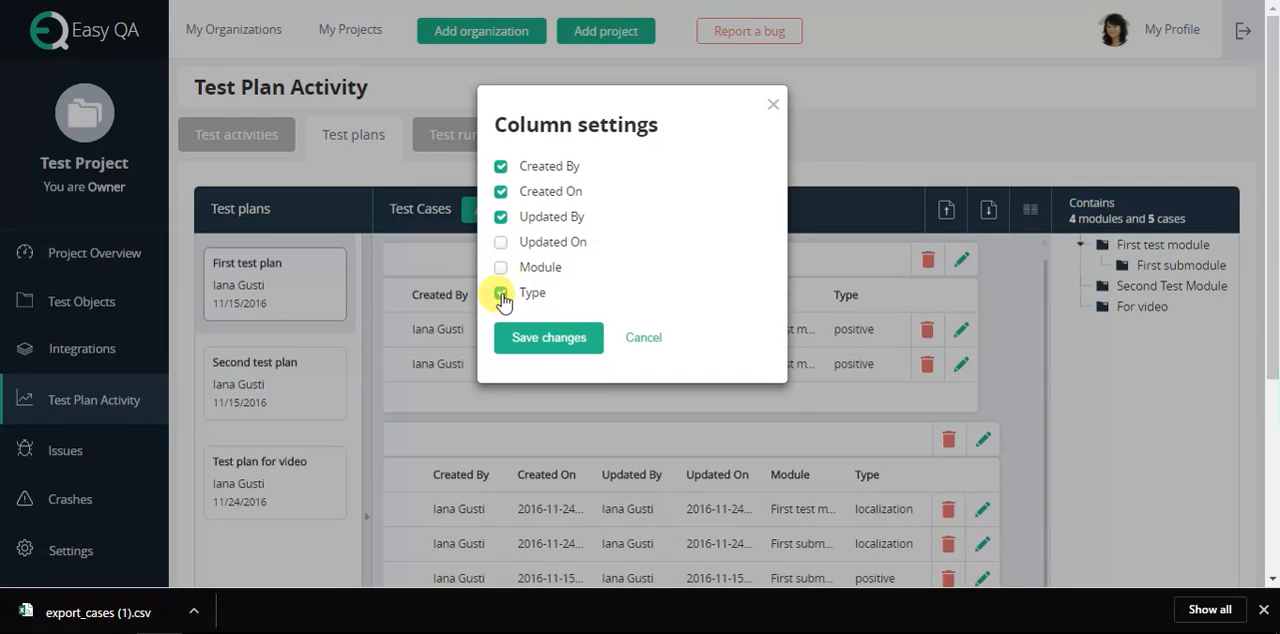
left_click(548, 336)
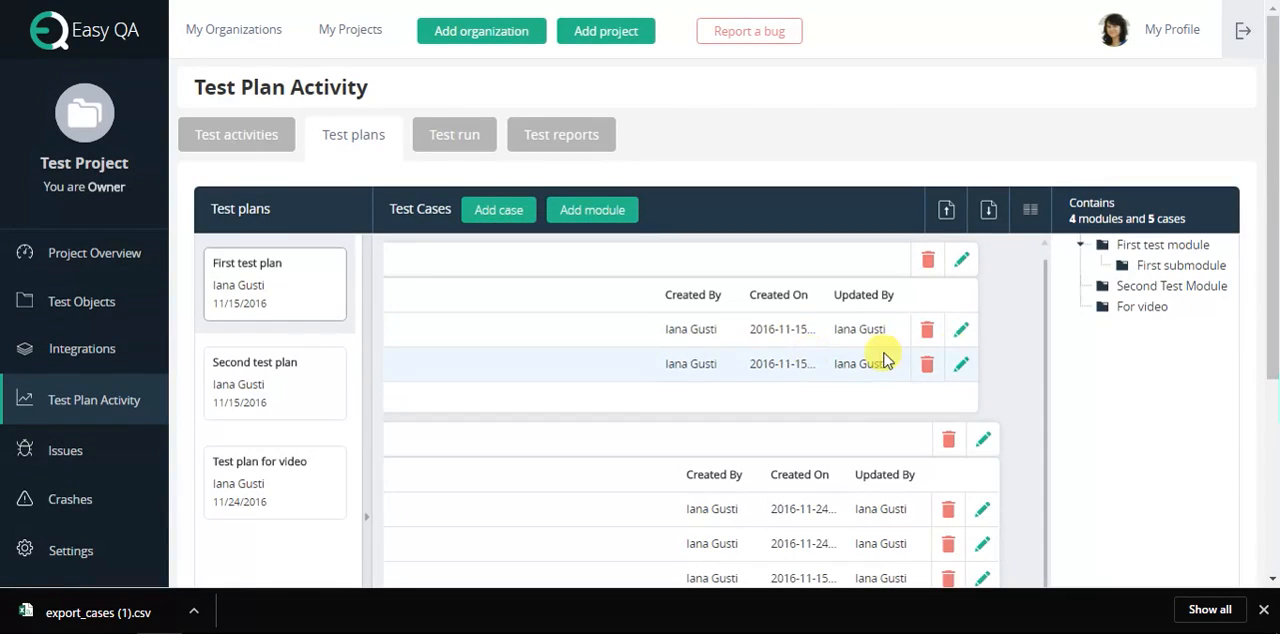
mouse_move(1044, 290)
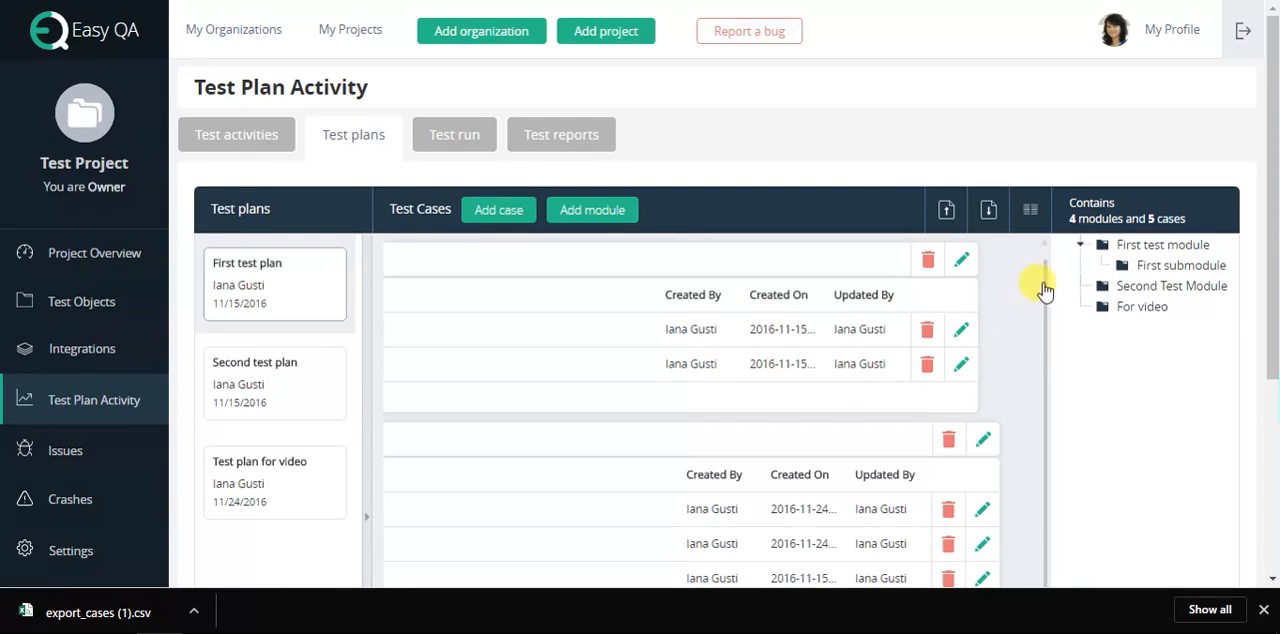
mouse_move(900, 188)
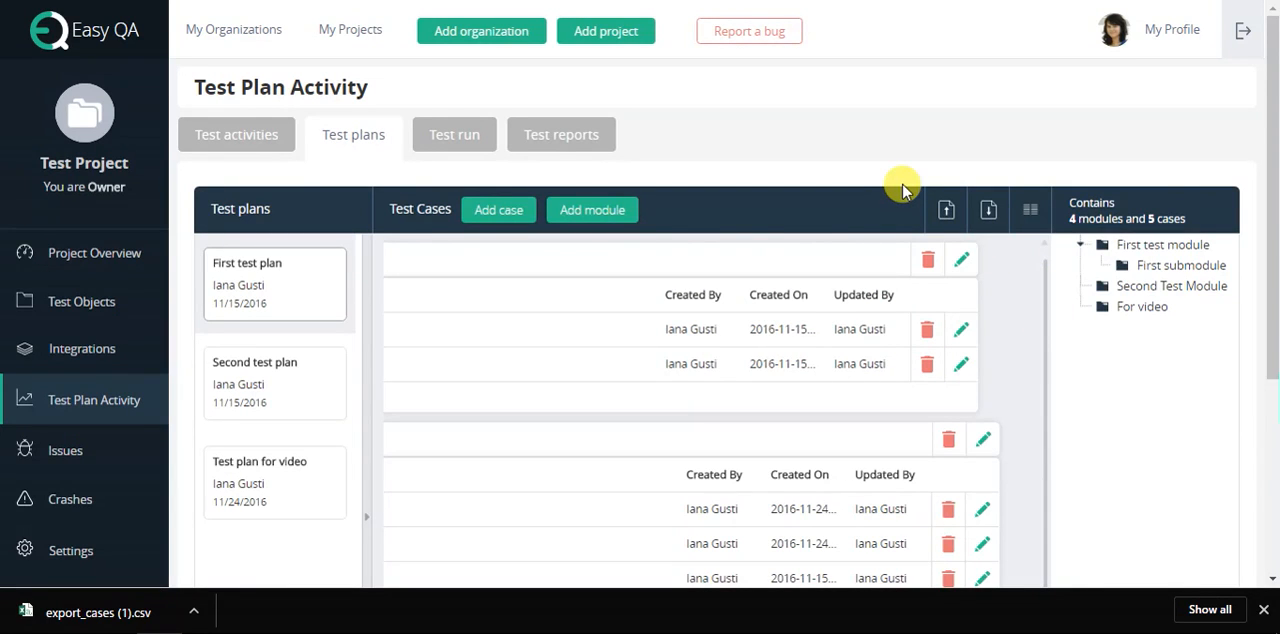